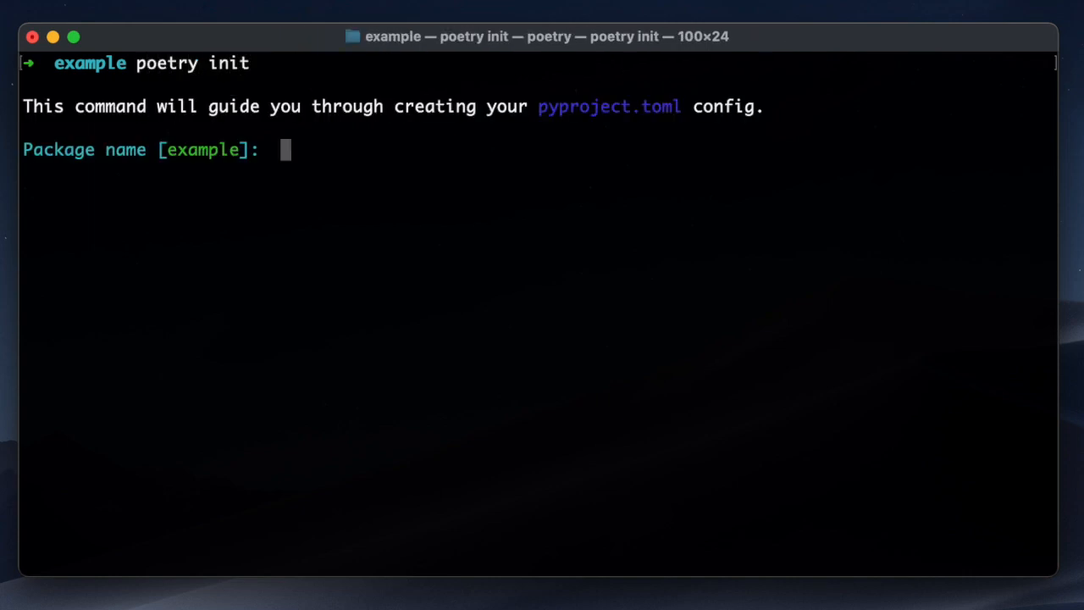
- Generate pyproject.toml with poetry init, accepting defaults and declining both dependency prompts
{"action": "key", "text": "enter"}
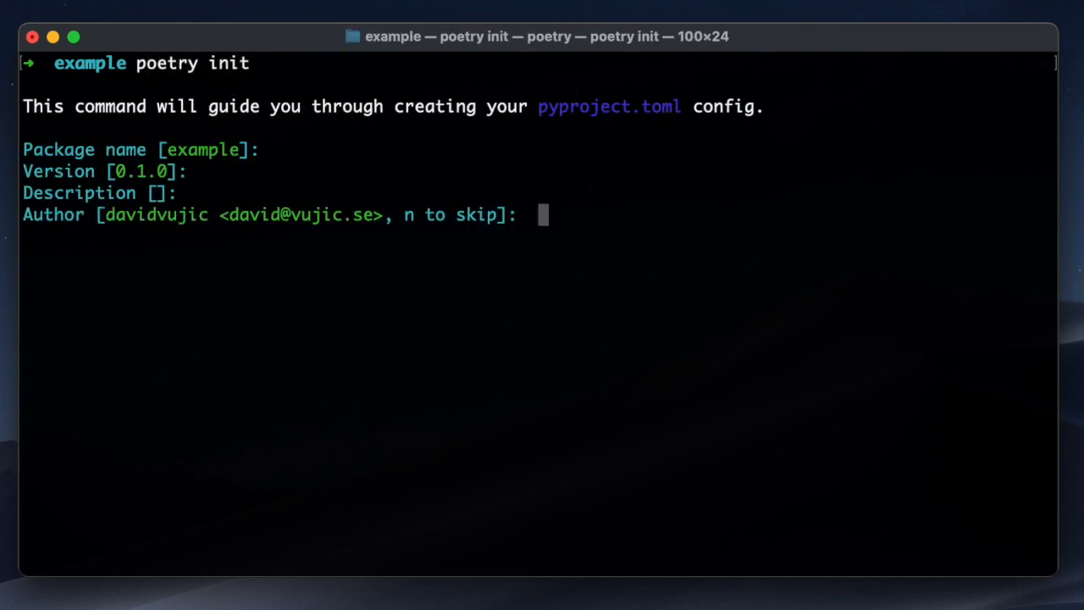
{"action": "key", "text": "enter"}
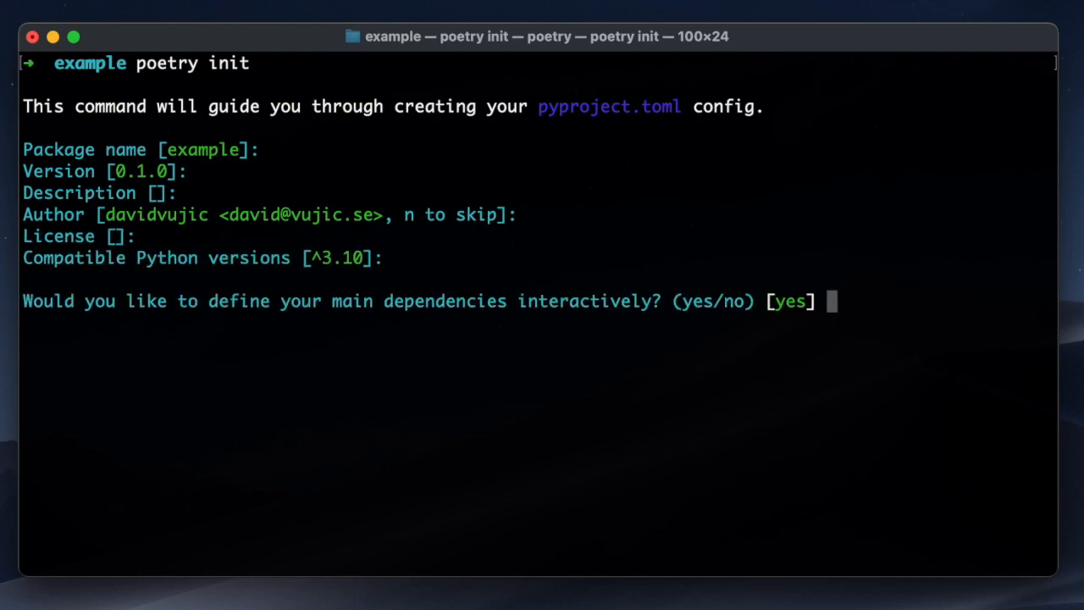
{"action": "type", "text": "n"}
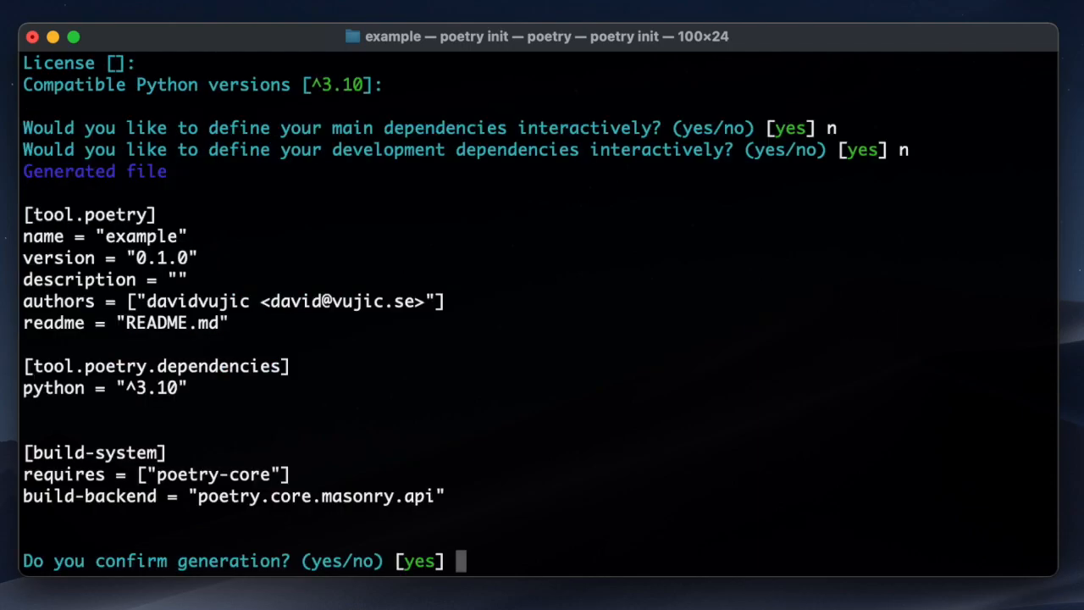
{"action": "key", "text": "enter"}
{"action": "type", "text": "ls"}
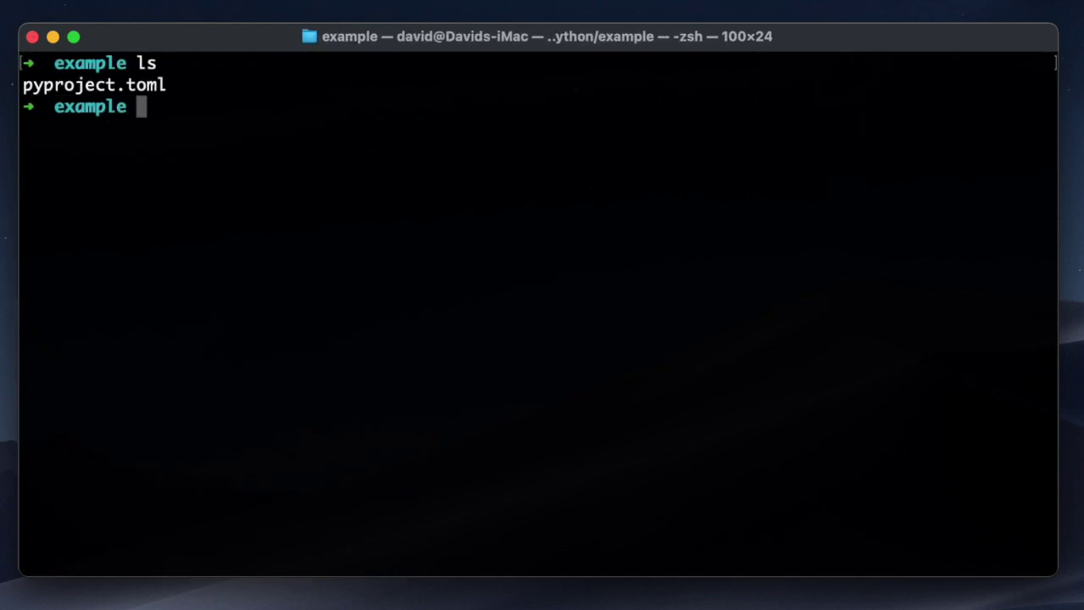
- Create README.md and poetry.toml, giving poetry.toml [virtualenvs] create and in-project = true
{"action": "type", "text": "touch README."}
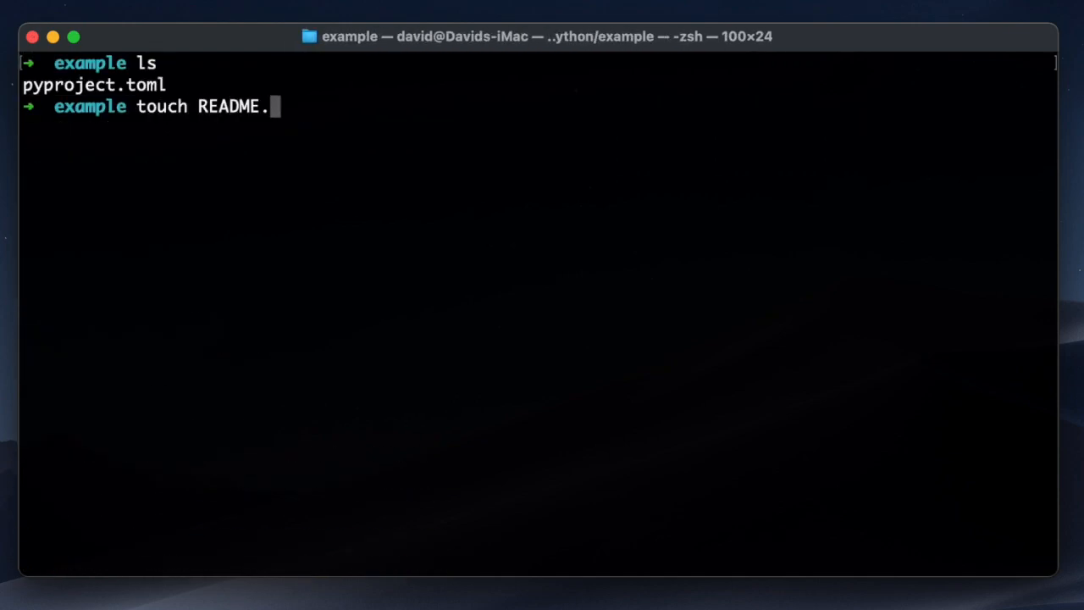
{"action": "key", "text": "Enter"}
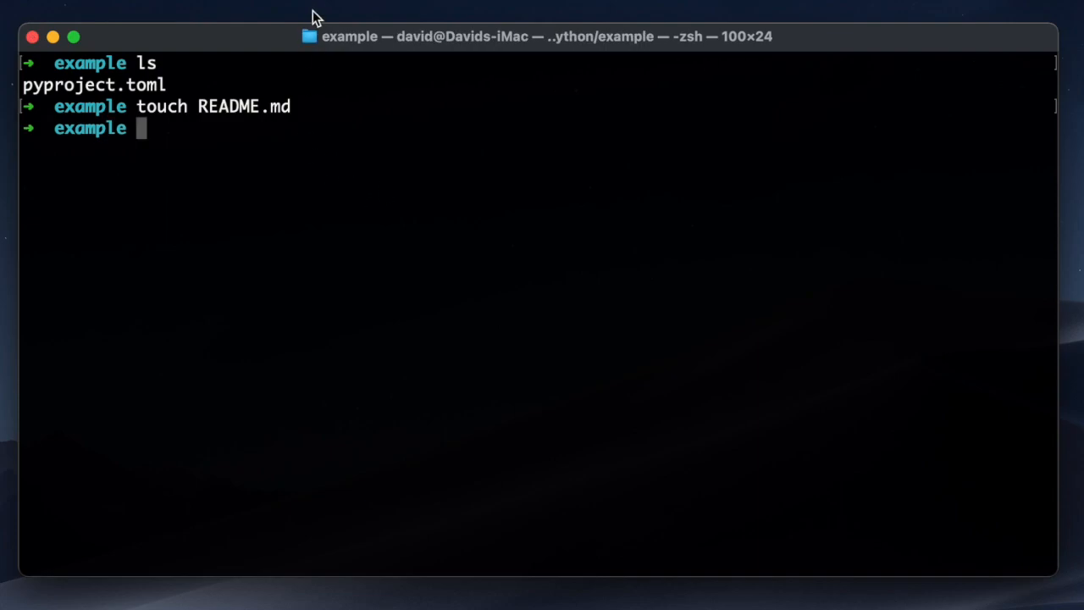
{"action": "type", "text": "t"}
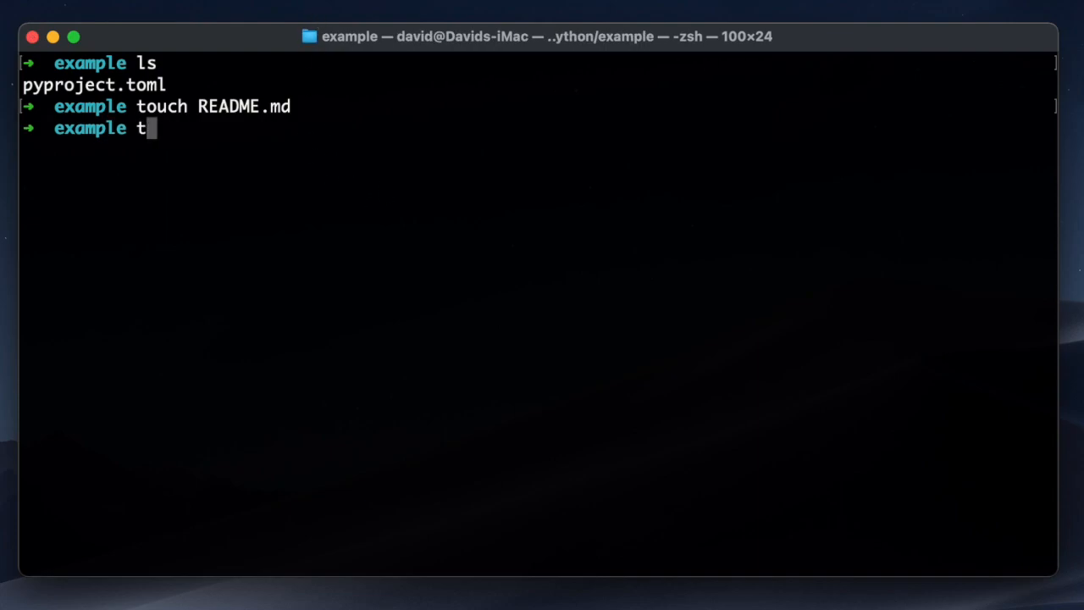
{"action": "type", "text": "ouch poetry.toml"}
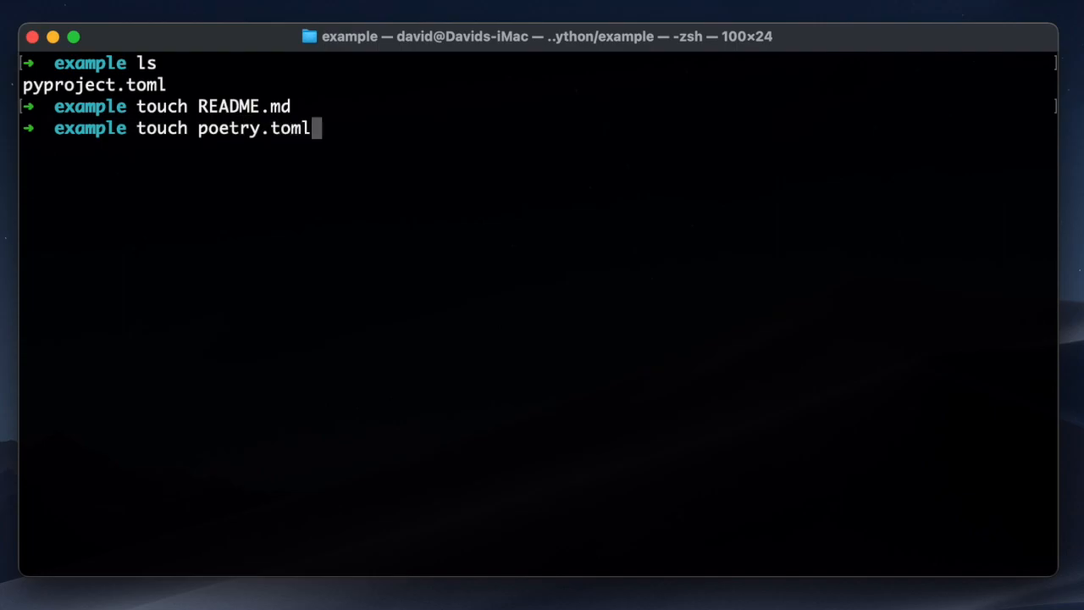
{"action": "type", "text": "nano poetr"}
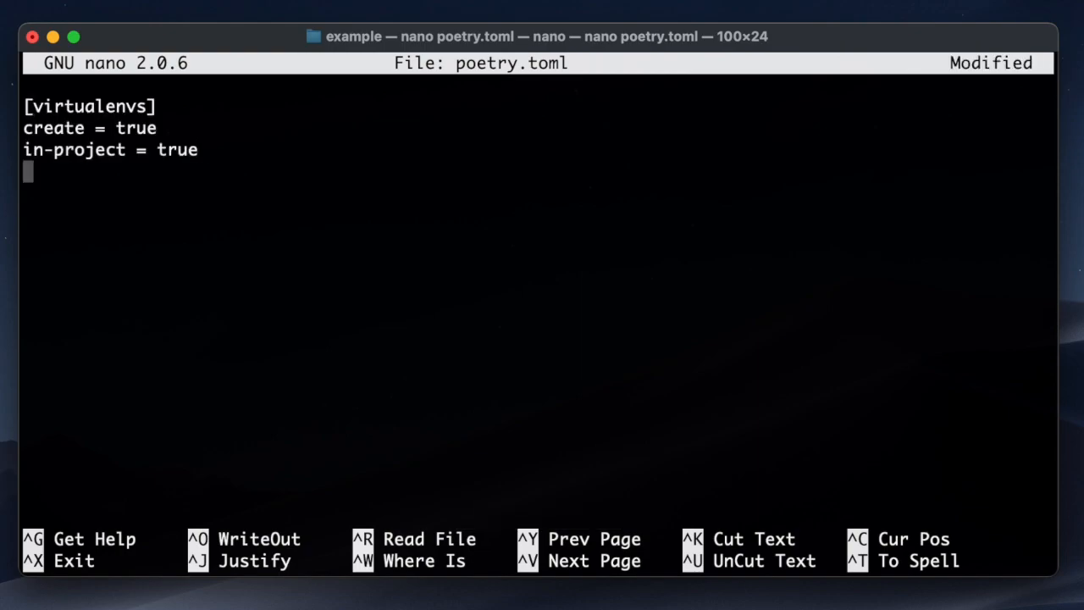
{"action": "key", "text": "ctrl+x"}
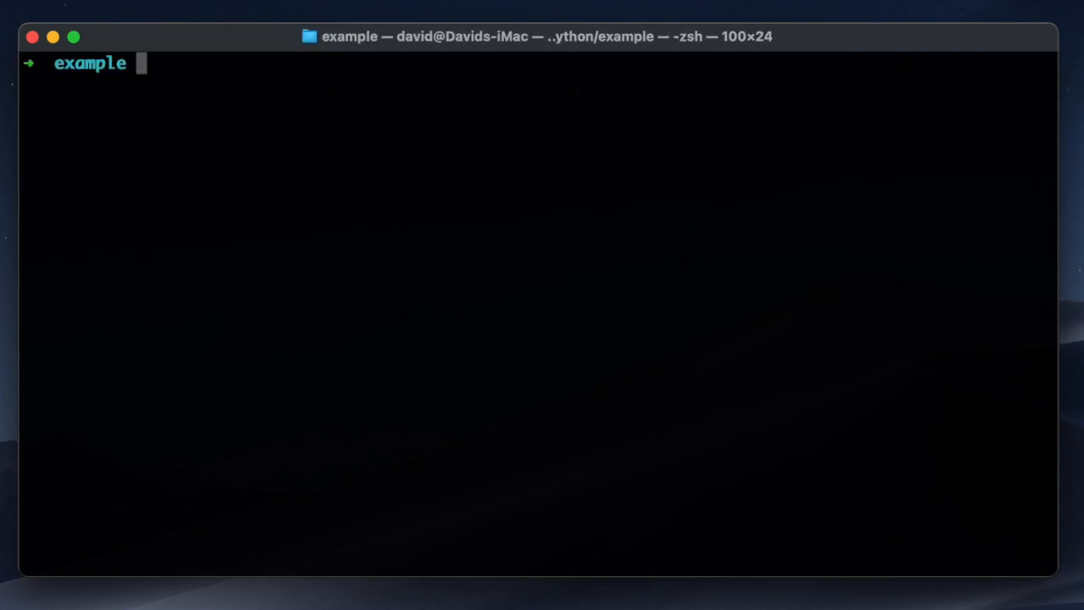
- Create the Polylith workspace named demo and inspect its folders and workspace.toml
{"action": "type", "text": "poetry pol"}
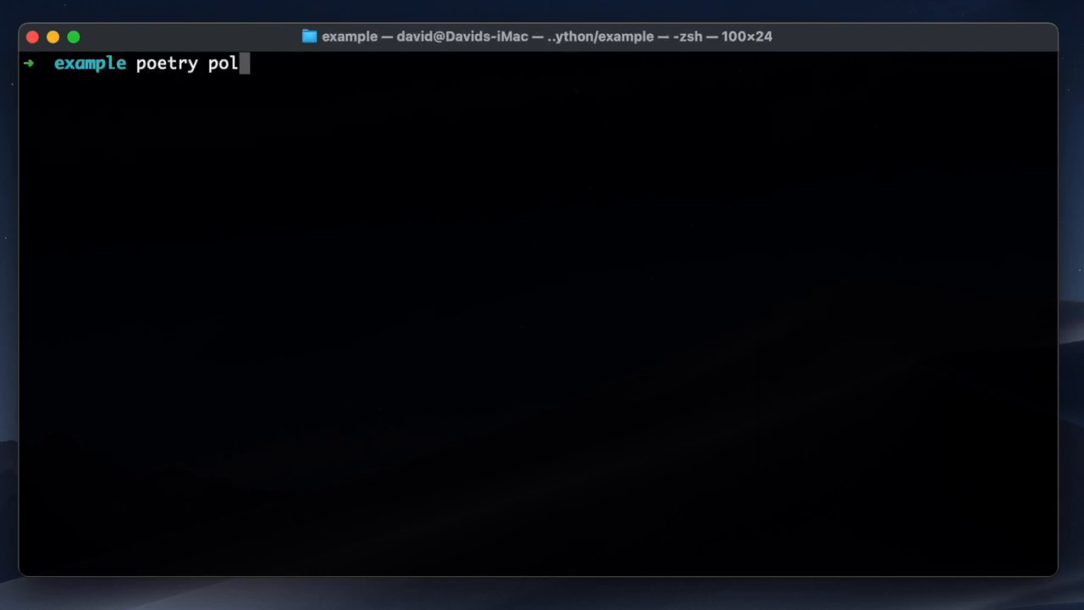
{"action": "type", "text": "y create workspace --na"}
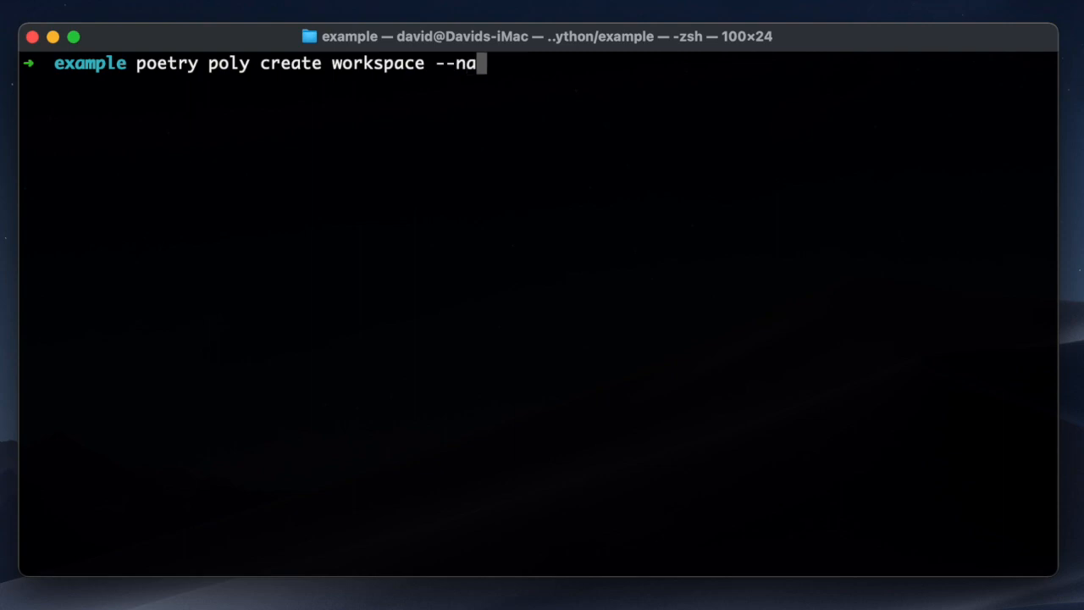
{"action": "type", "text": "me demo"}
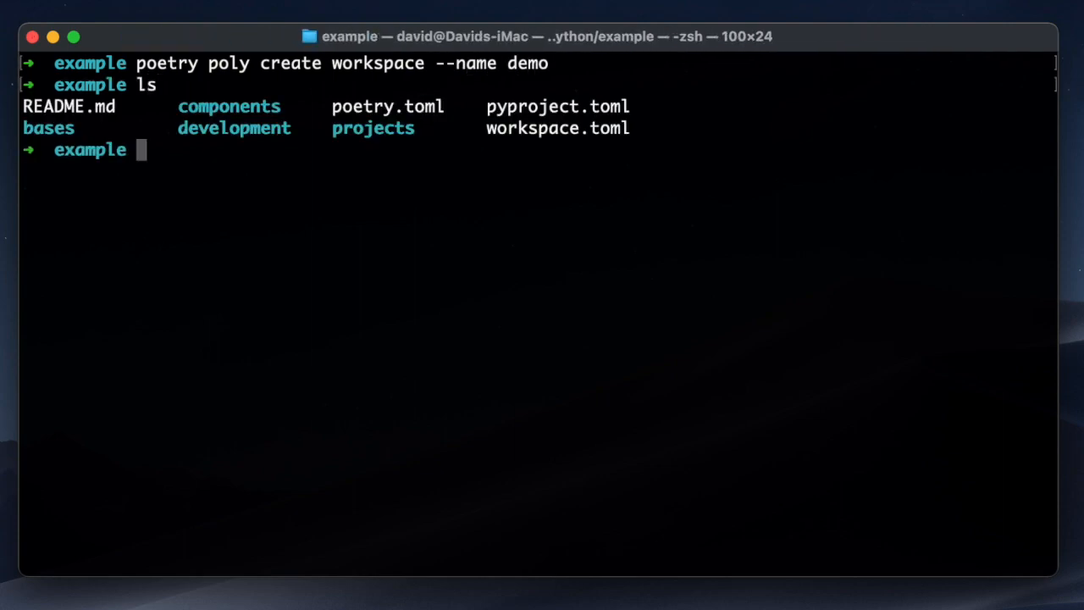
{"action": "type", "text": "ls components"}
{"action": "type", "text": "ls bases"}
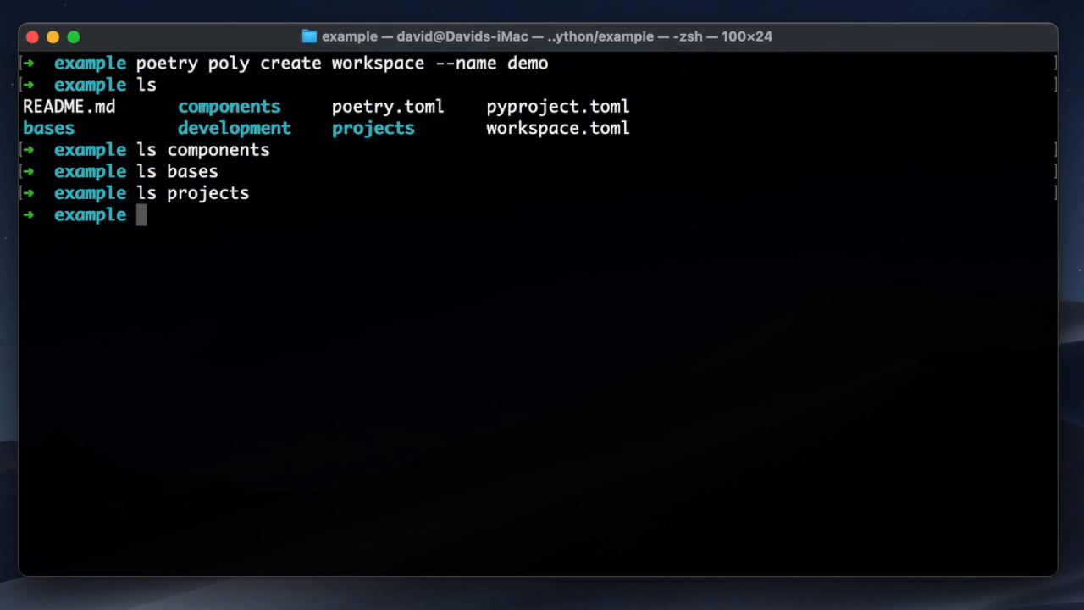
{"action": "type", "text": "ls development/src/dev/"}
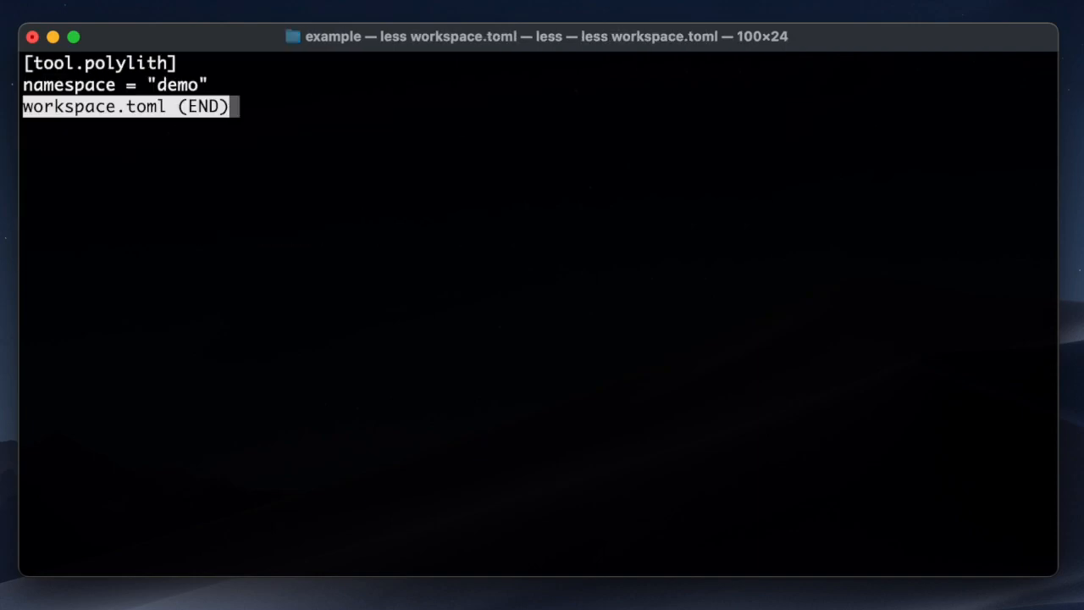
{"action": "key", "text": "q"}
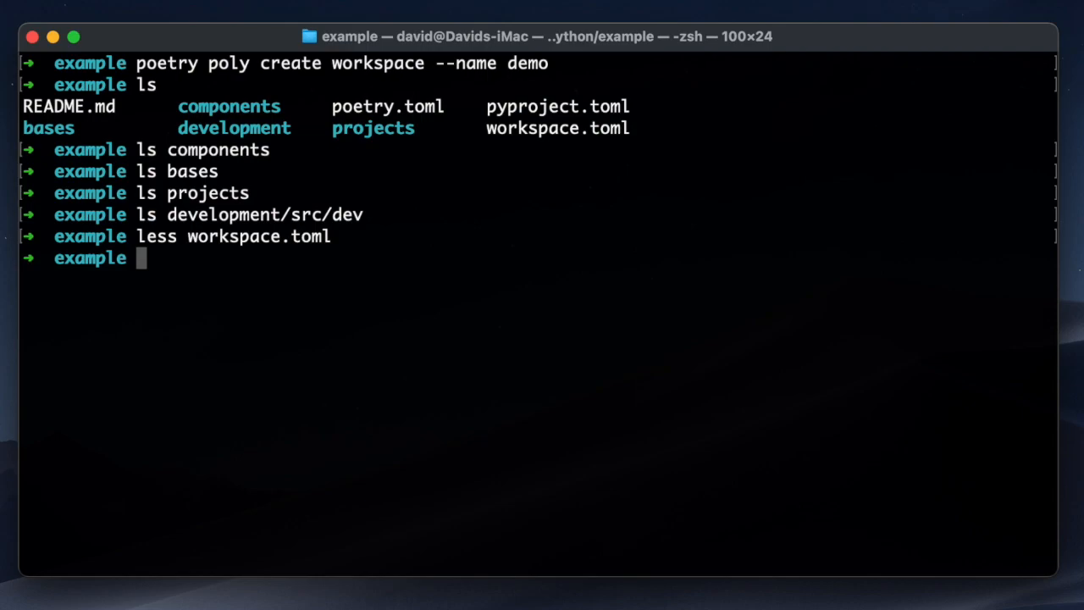
- Create the my_logger component and list components/my_logger/src/demo/my_logger files
{"action": "type", "text": "poetry poly create c"}
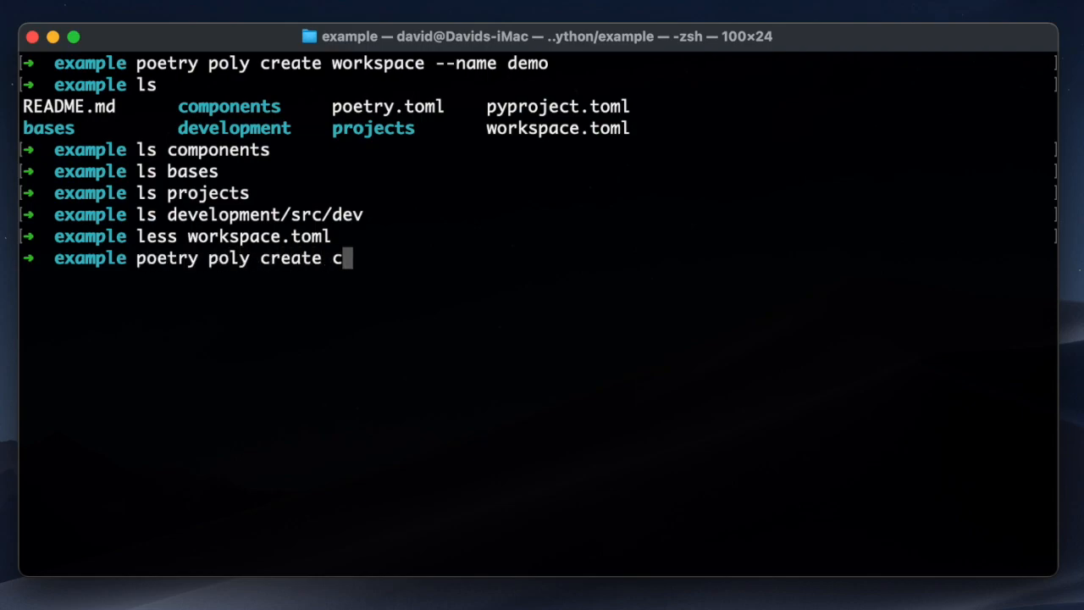
{"action": "type", "text": "omponent --name"}
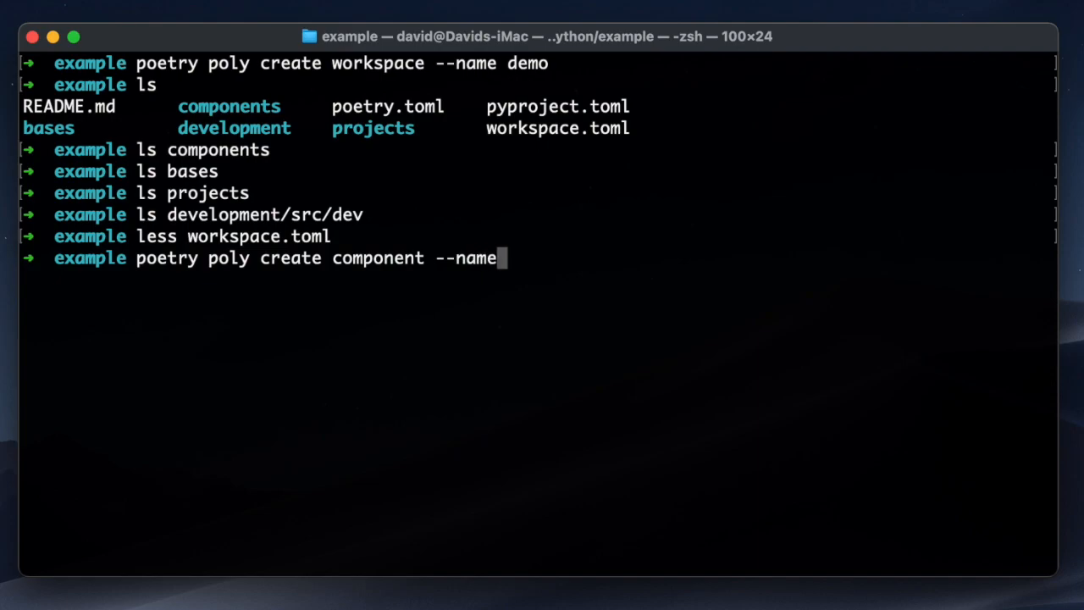
{"action": "type", "text": "my_logger"}
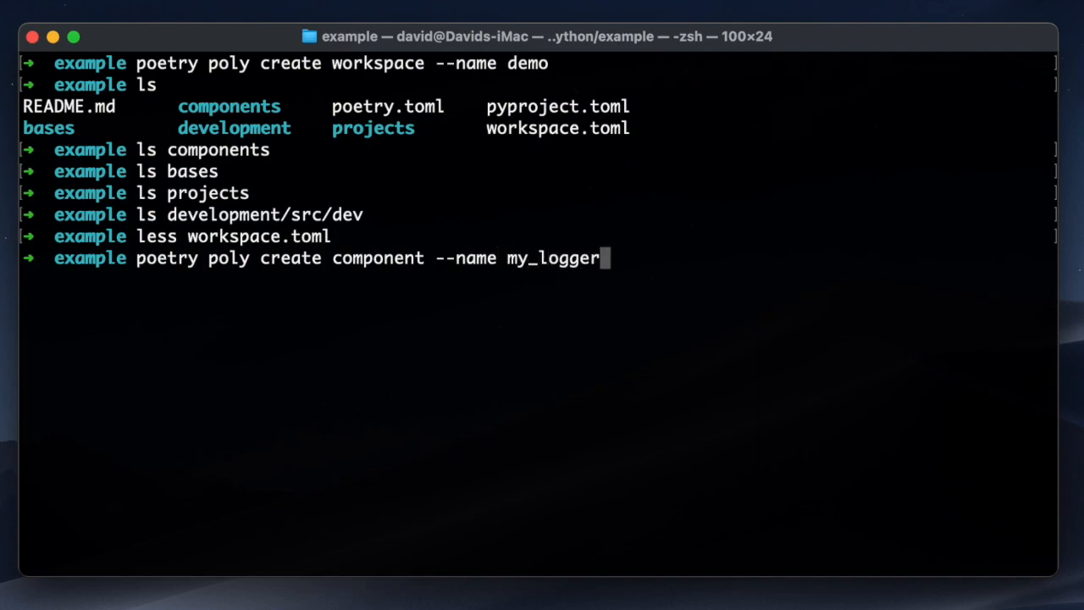
{"action": "type", "text": "ls component"}
{"action": "type", "text": "la"}
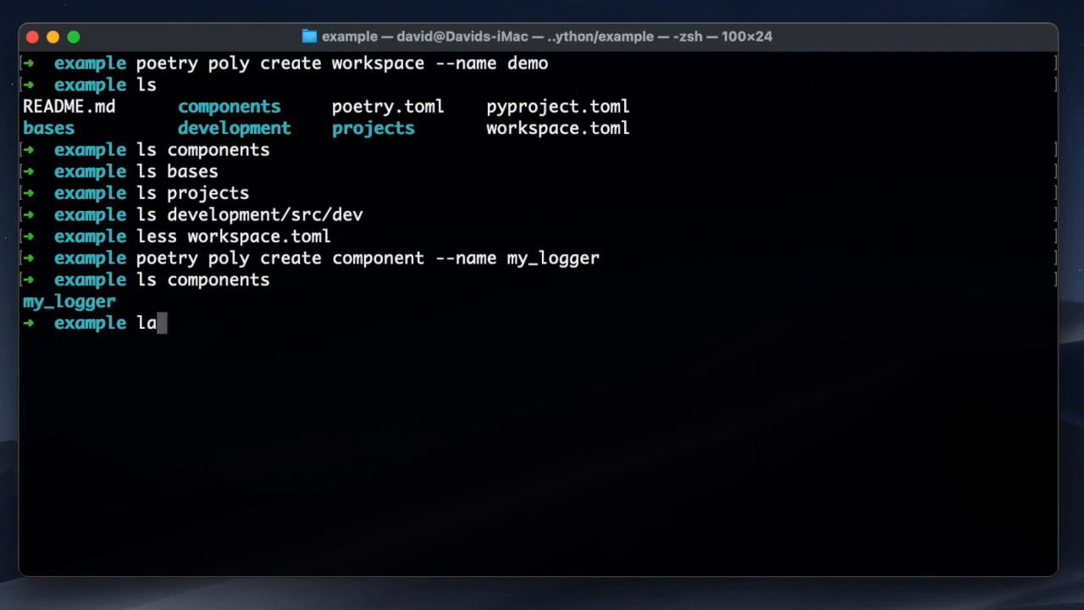
{"action": "type", "text": "s components/my_logger/"}
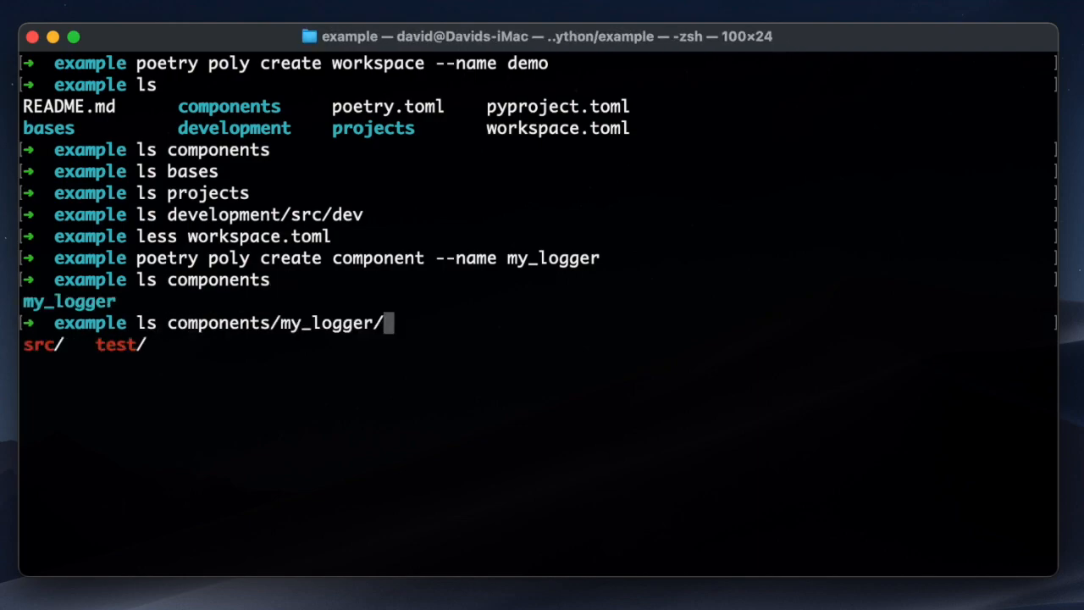
{"action": "type", "text": "src/demo/my_logger/"}
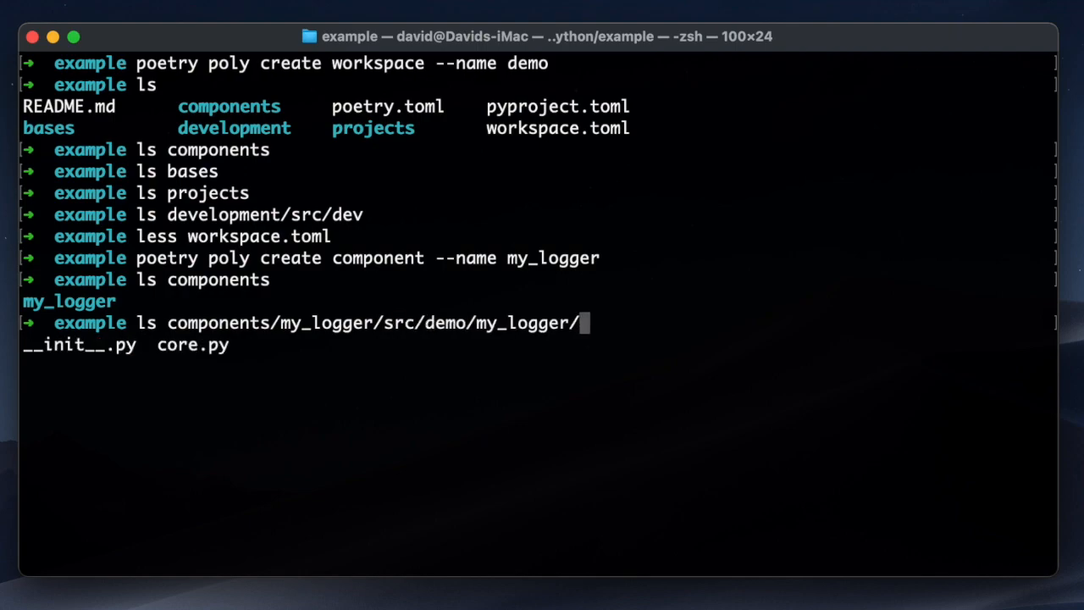
{"action": "key", "text": "Backspace"}
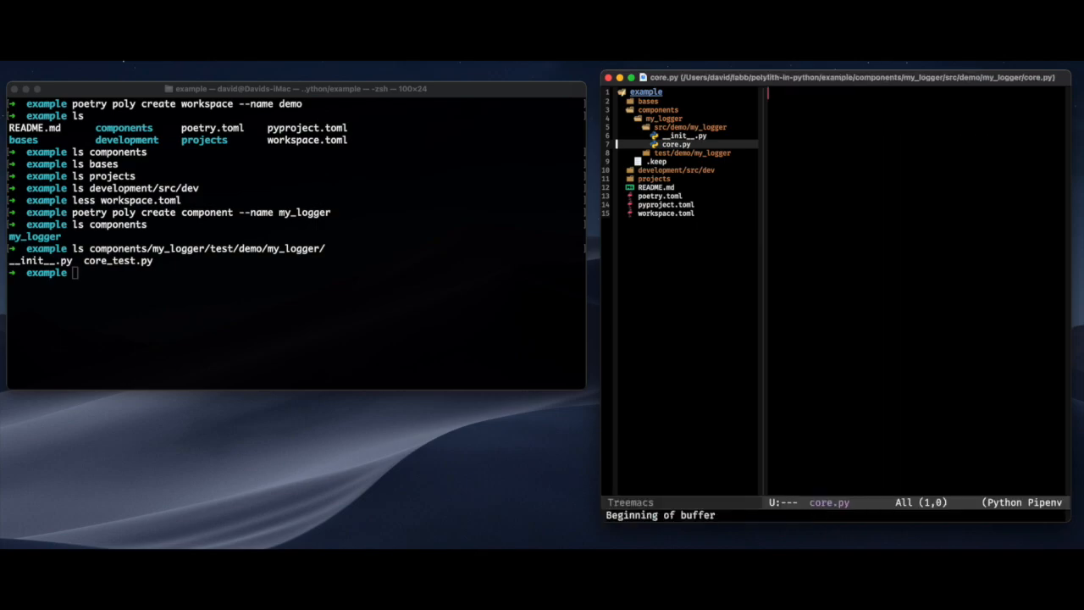
- Add packages include "demo/my_logger" from "components/my_logger/src" to pyproject.toml and save
{"action": "left_click", "coordinate": [679, 136]}
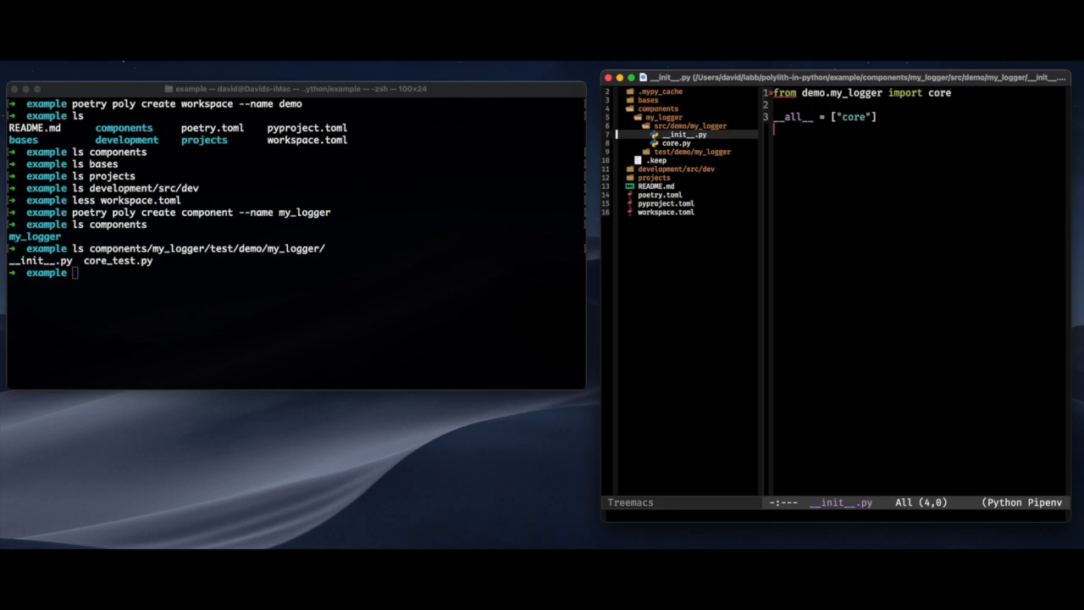
{"action": "mouse_move", "coordinate": [831, 239]}
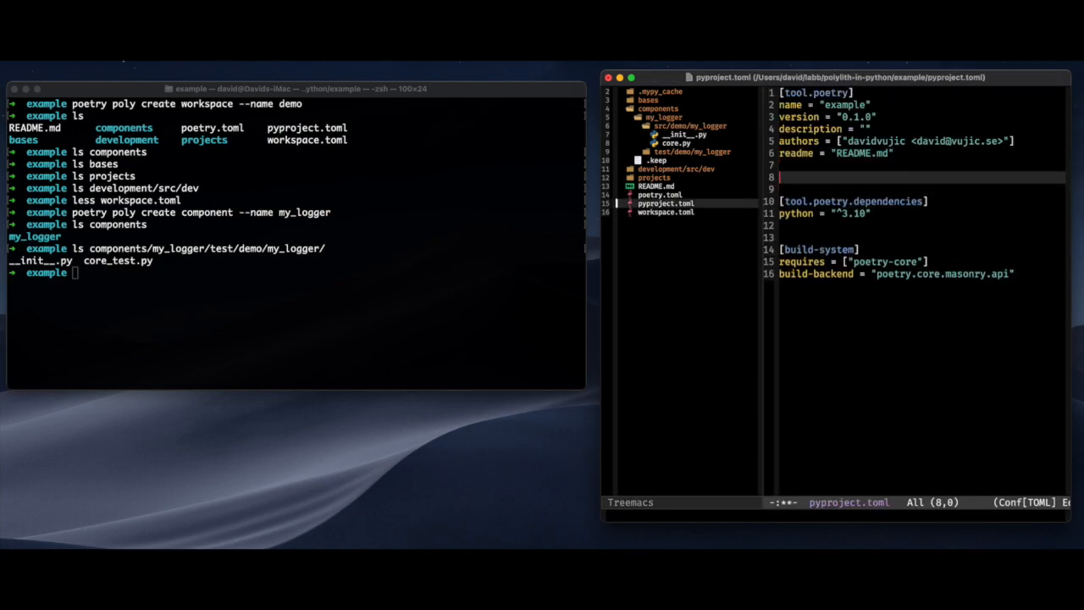
{"action": "type", "text": "packages = ["}
{"action": "type", "text": "{include = \""}
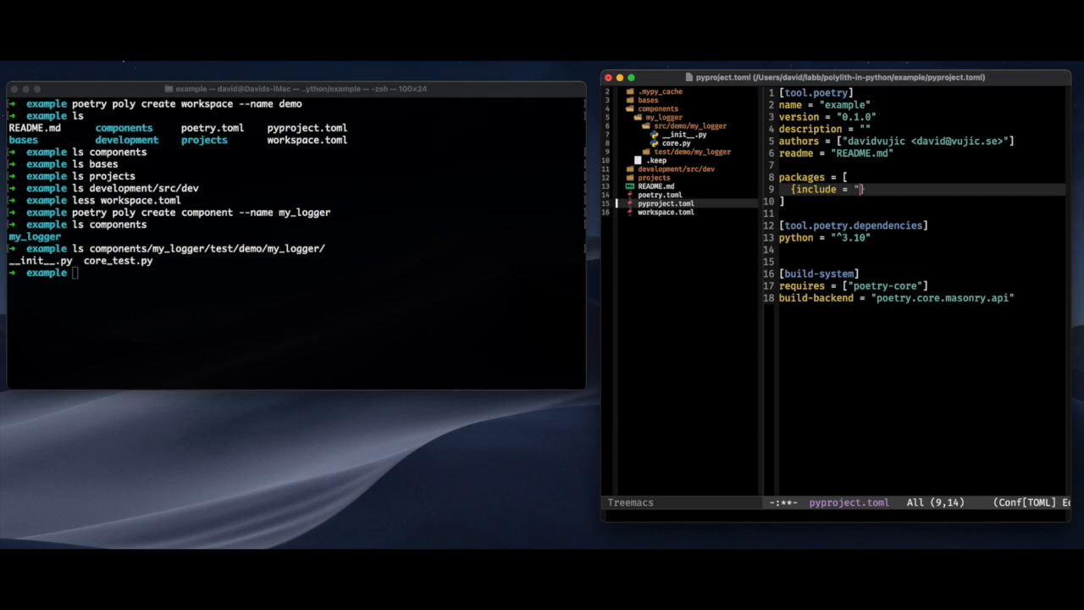
{"action": "type", "text": "demo/myl"}
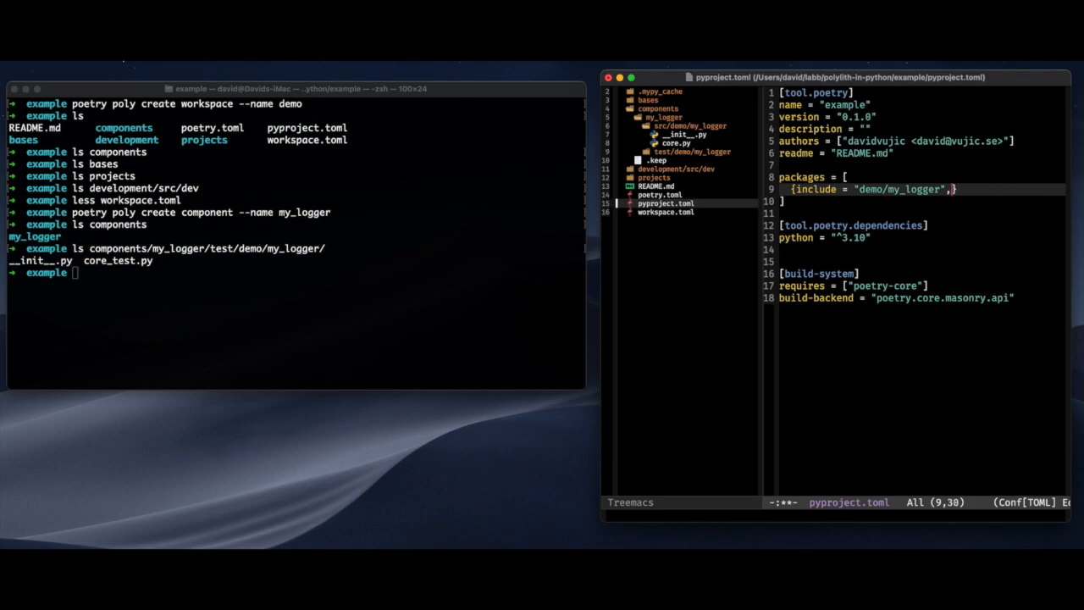
{"action": "type", "text": "from = \"comp\""}
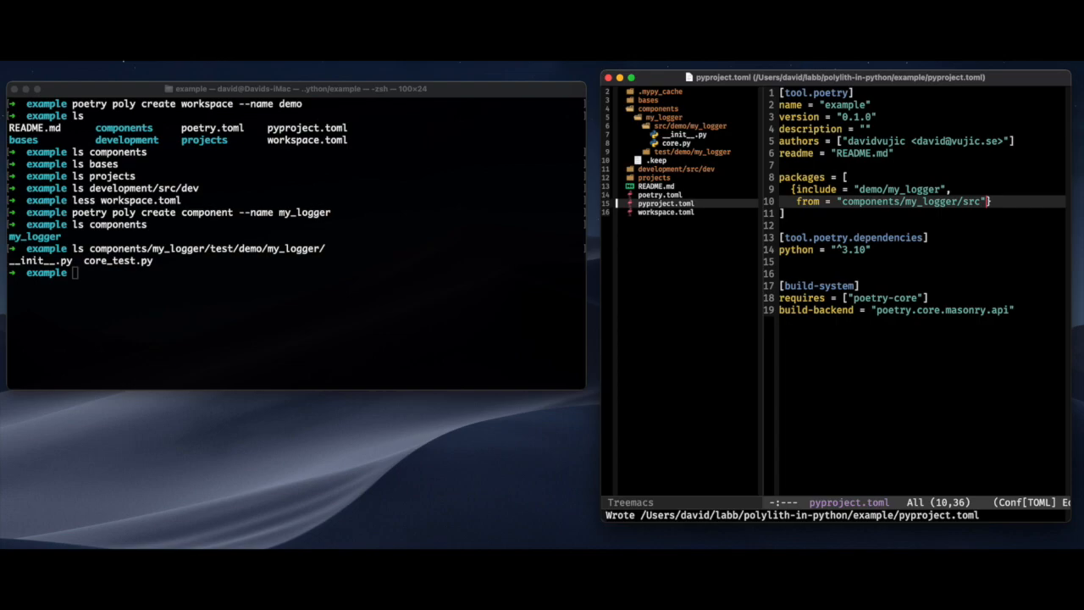
{"action": "left_click", "coordinate": [677, 142]}
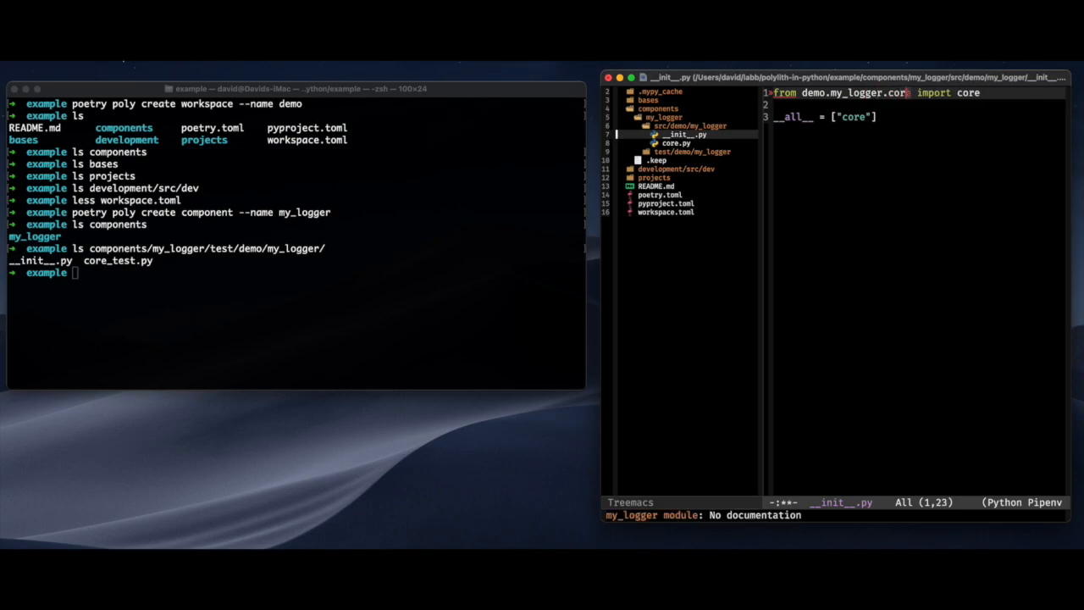
- Change __init__.py to import getLogger and set __all__ = ["getLogger"]
{"action": "type", "text": "getLogger"}
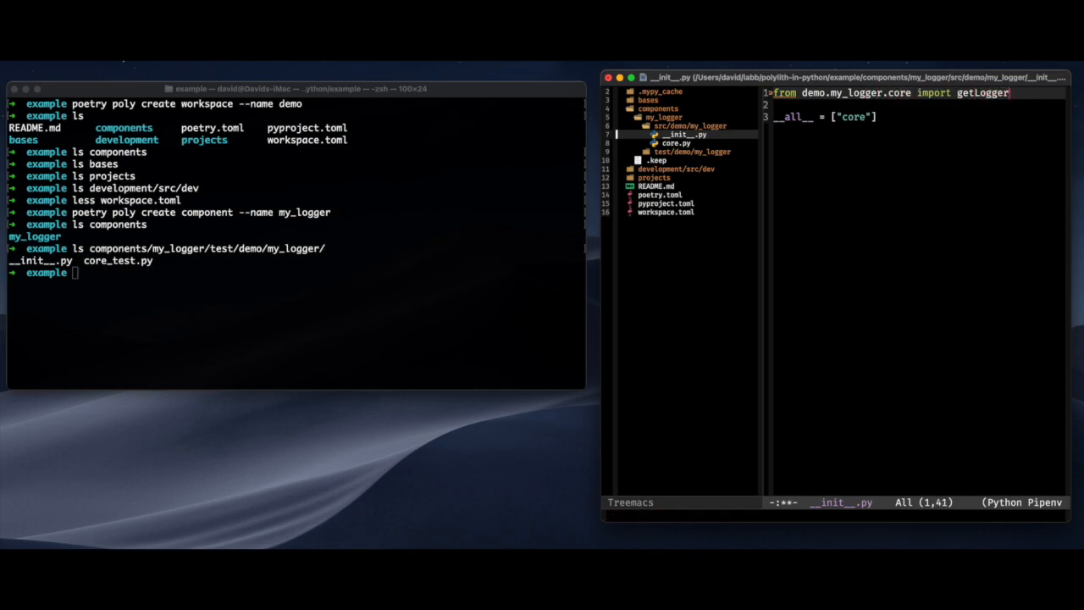
{"action": "type", "text": "getLogger"}
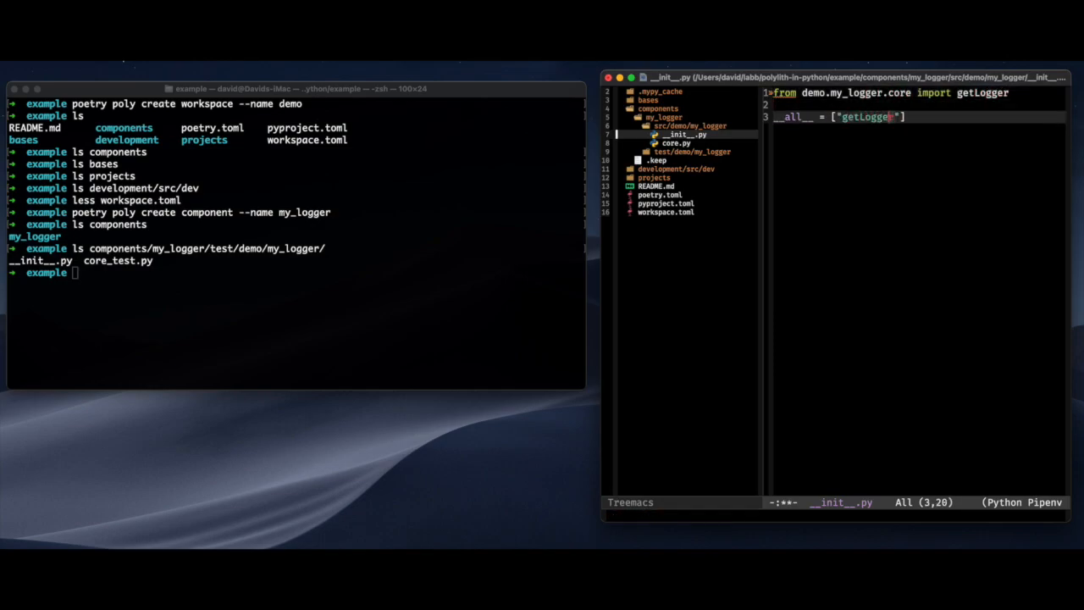
{"action": "left_click", "coordinate": [663, 203]}
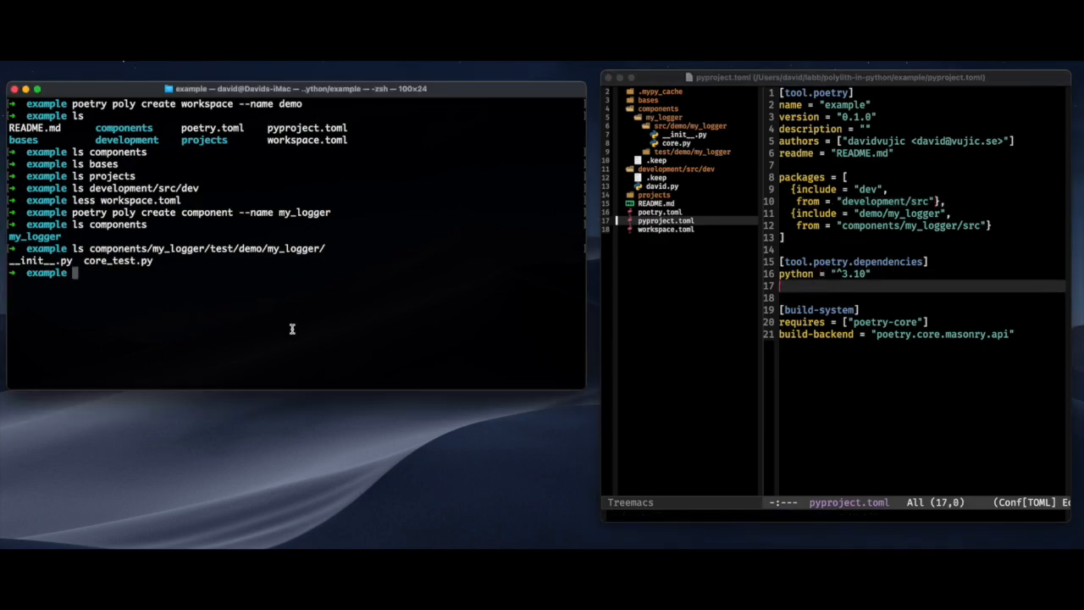
- Reformat the packages entries as inline tables after the TOML error, then run poetry install
{"action": "type", "text": "po"}
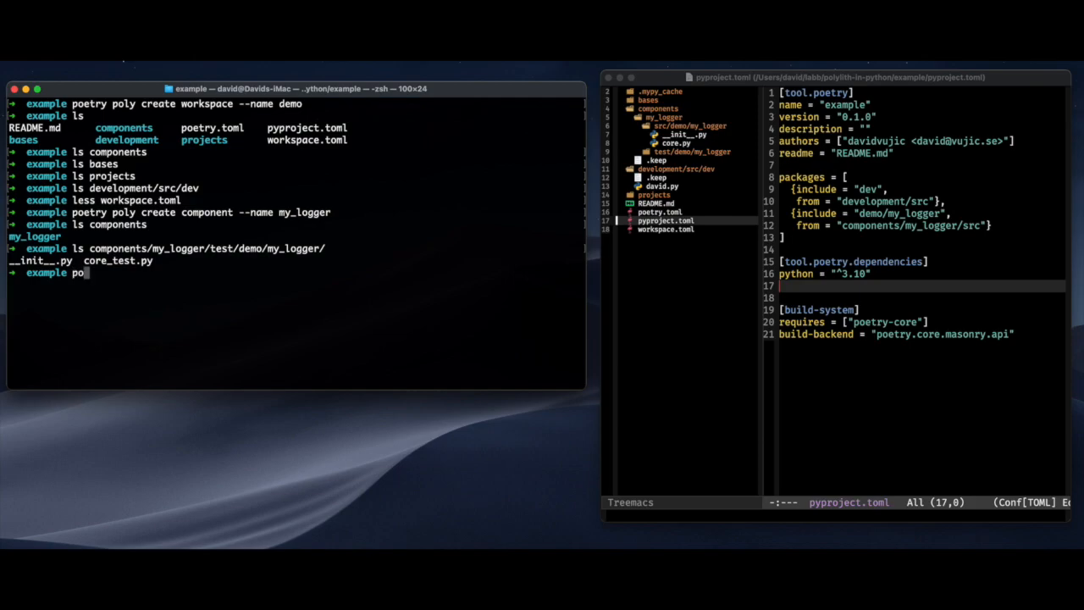
{"action": "key", "text": "Enter"}
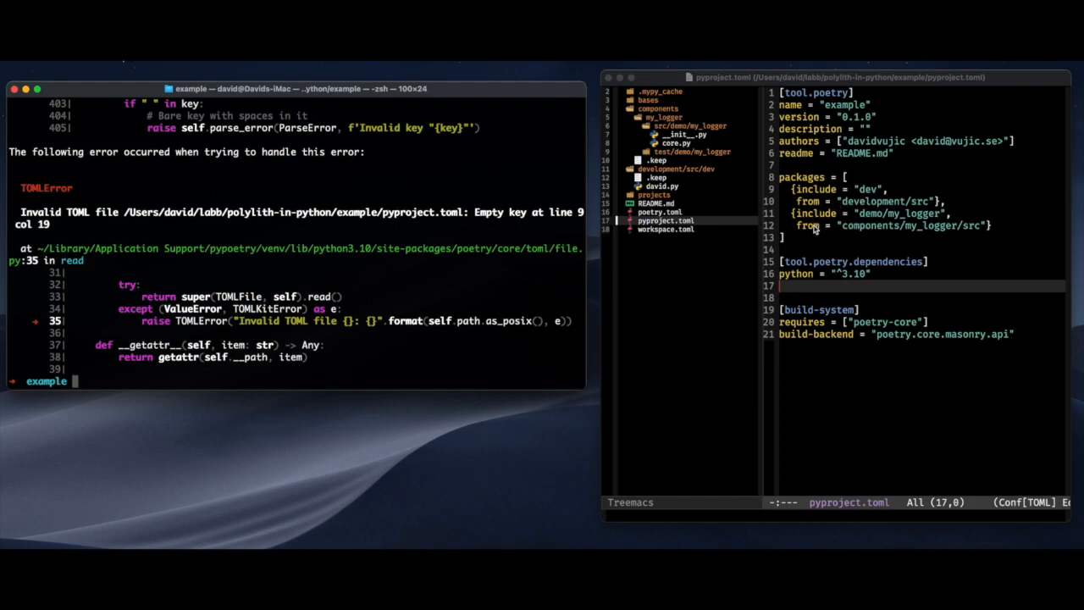
{"action": "type", "text": "ls components"}
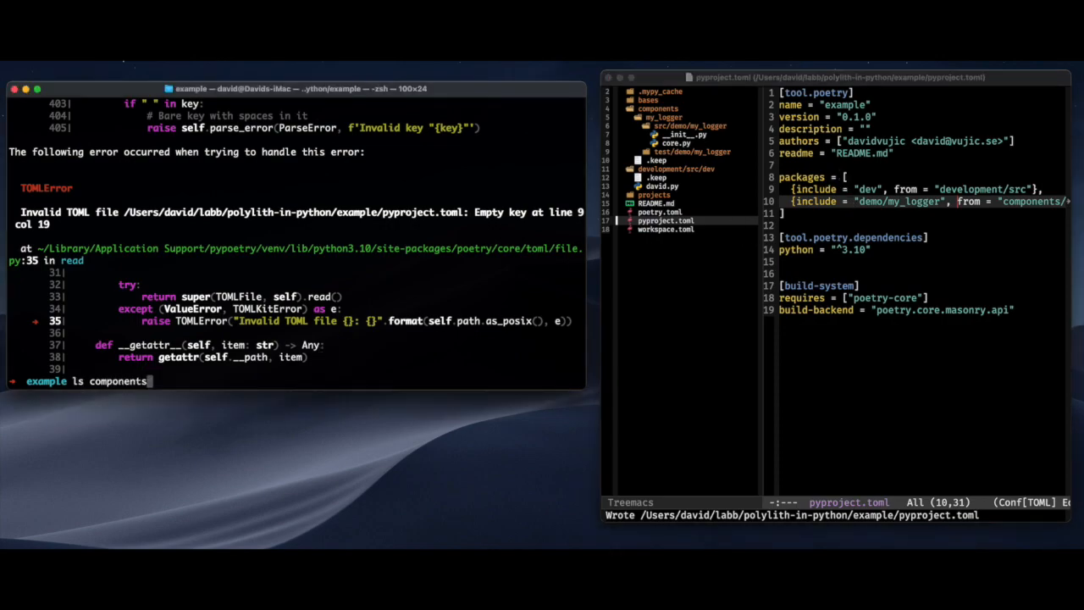
{"action": "type", "text": "/my_logger/te"}
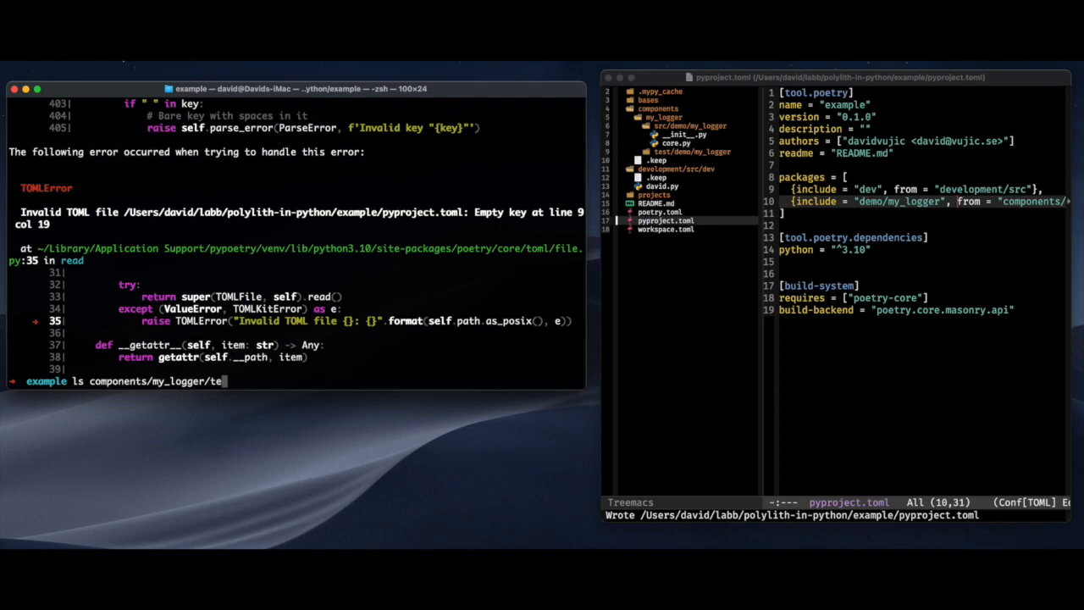
{"action": "type", "text": "clear"}
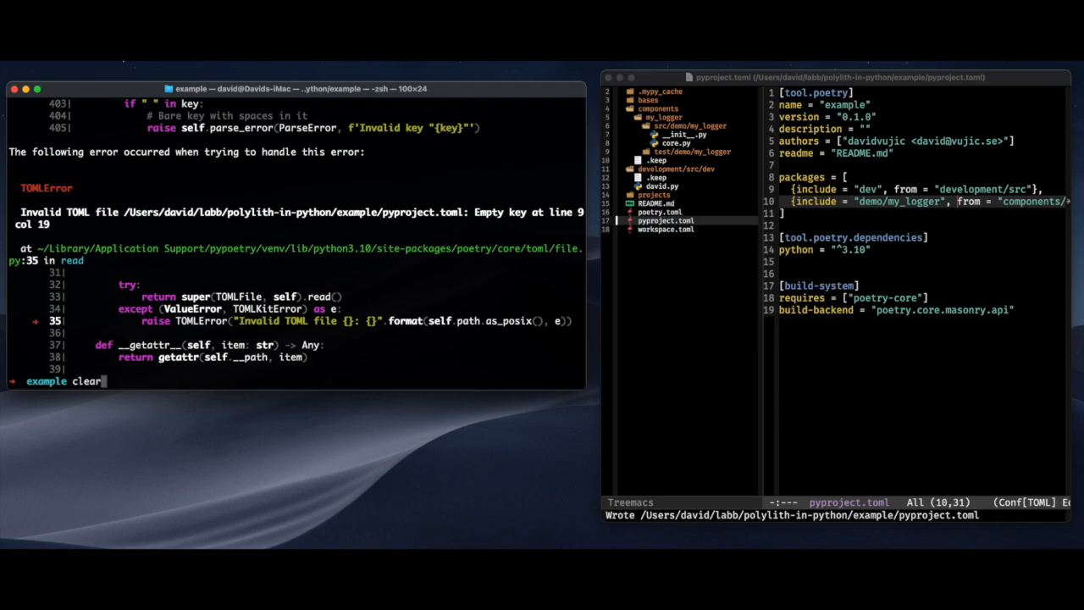
{"action": "type", "text": "poetry install"}
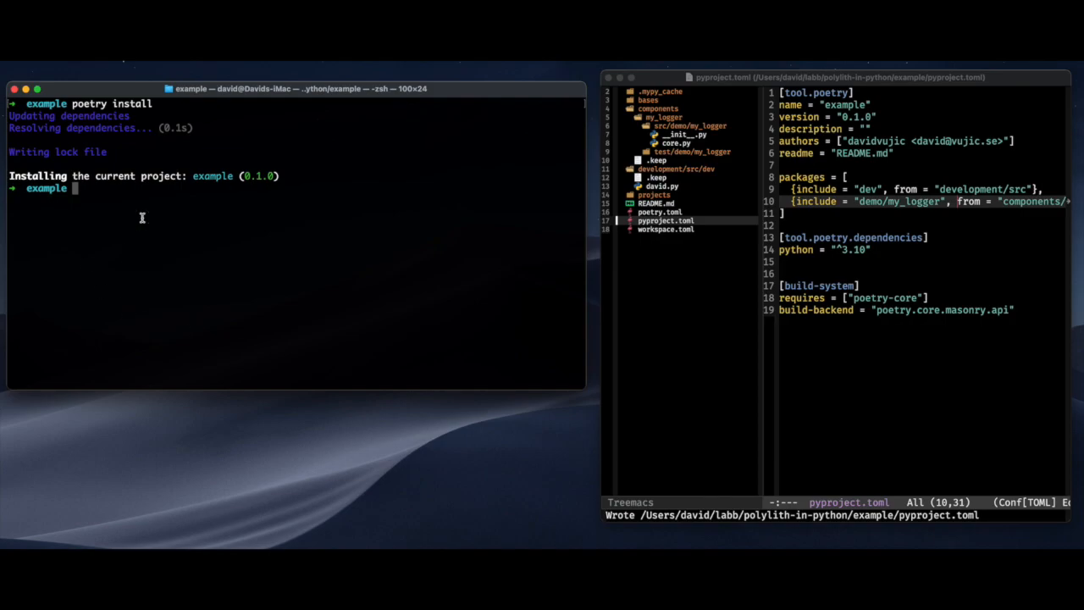
- In poetry shell IPython, import getLogger and log "Hello World from a Polylith component!"
{"action": "type", "text": "poetry shell"}
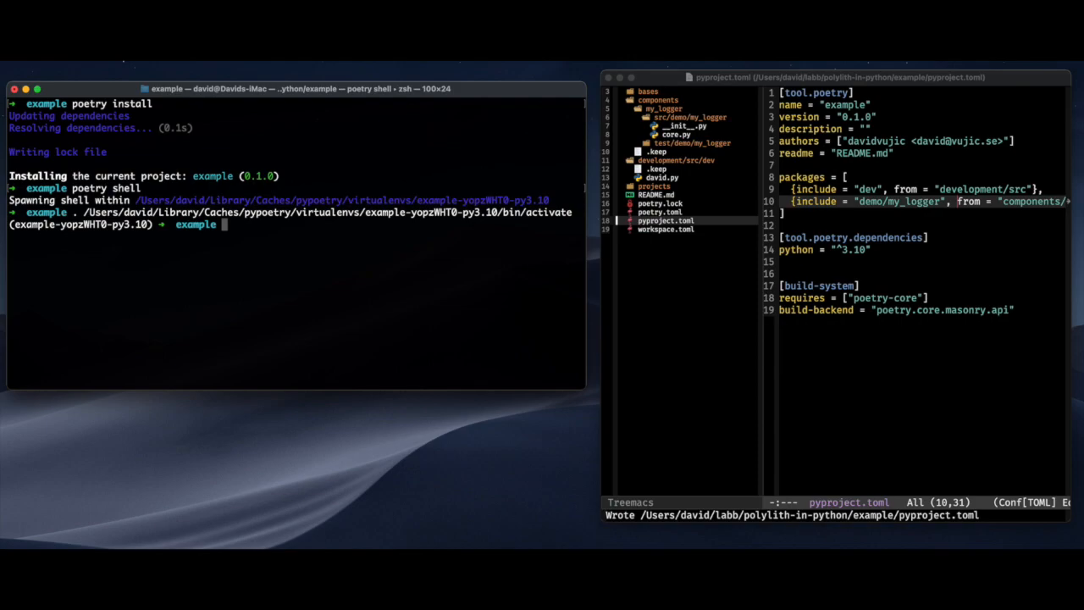
{"action": "type", "text": "ipython"}
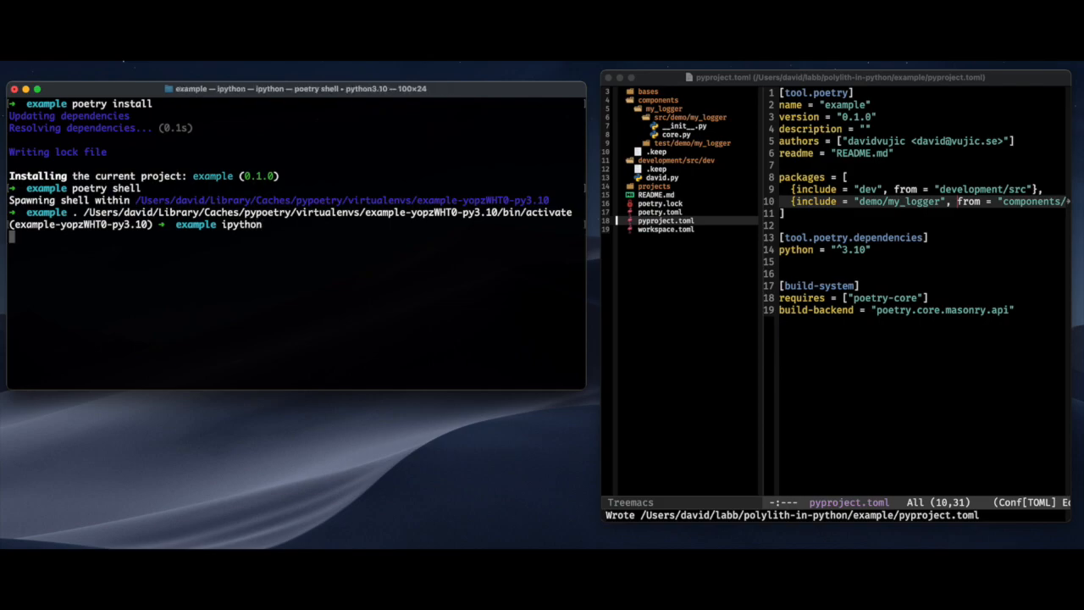
{"action": "key", "text": "Return"}
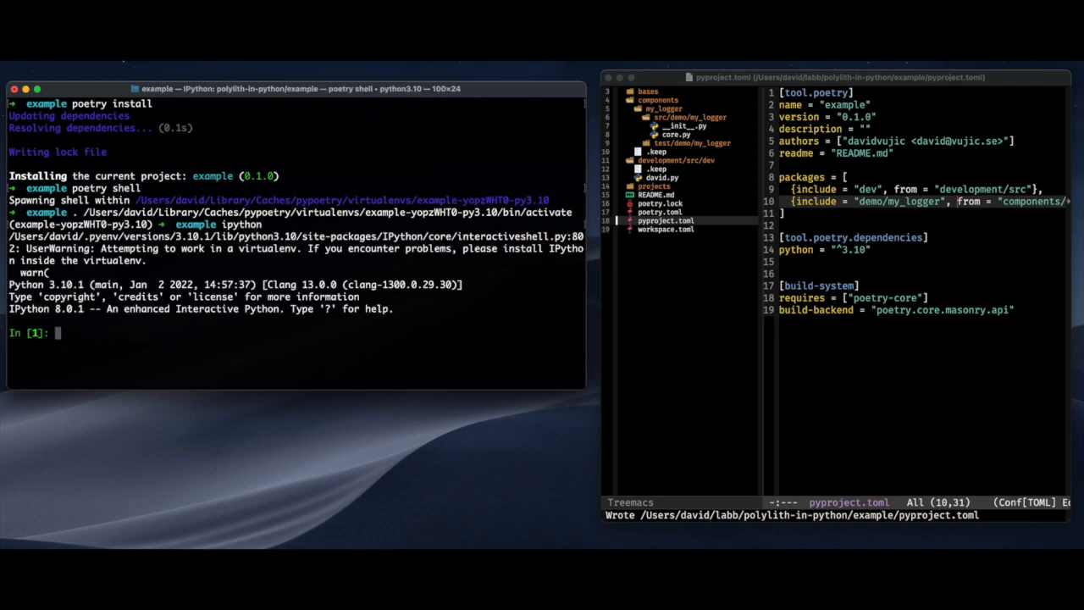
{"action": "type", "text": "from demo.my_logger import getLogger"}
{"action": "type", "text": "logger = getLogger(\"my-demo-logger"}
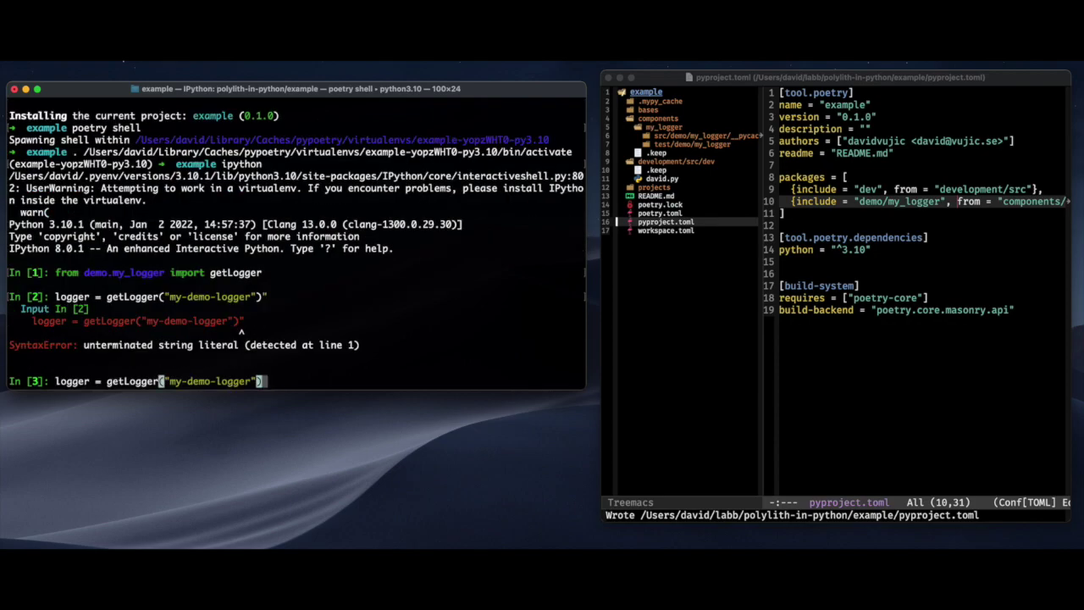
{"action": "type", "text": "logger.info(\"Hello World from a Polylith component!\")"}
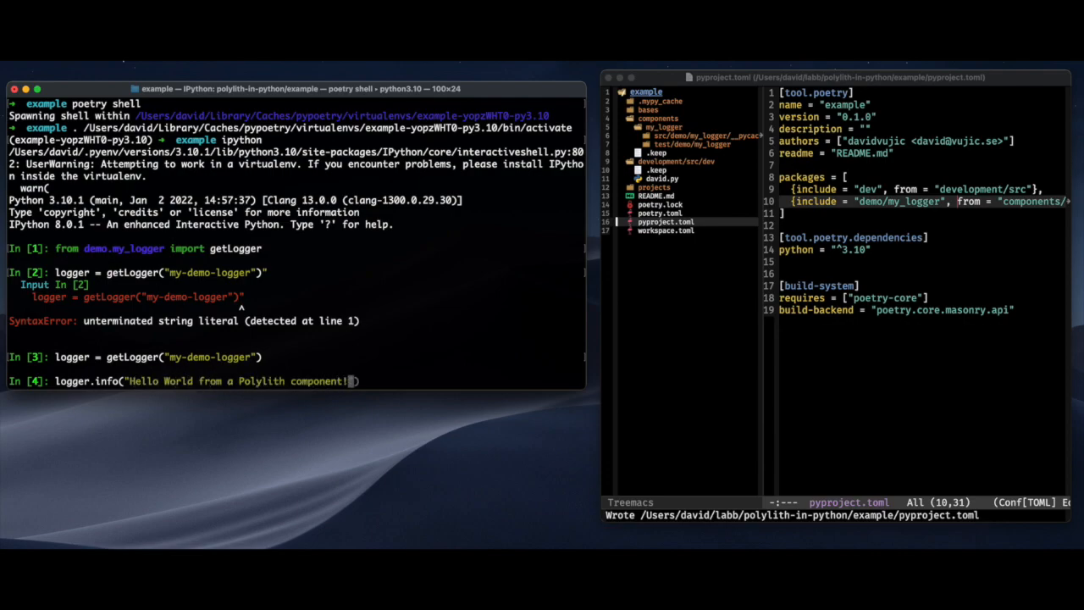
{"action": "key", "text": "enter"}
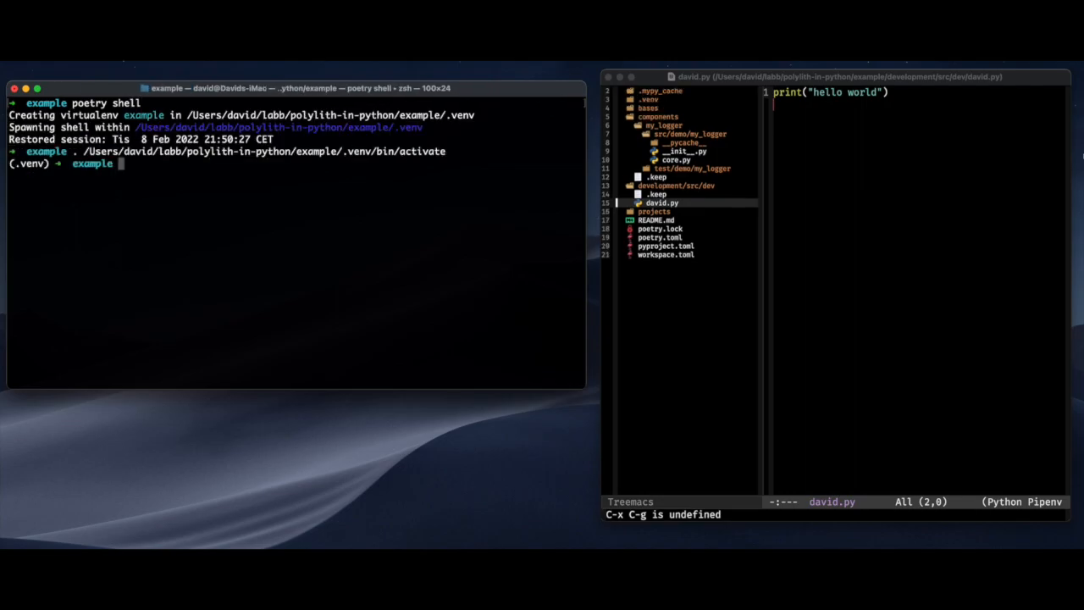
- Run poetry install inside the new in-project .venv shell
{"action": "type", "text": "poetry install"}
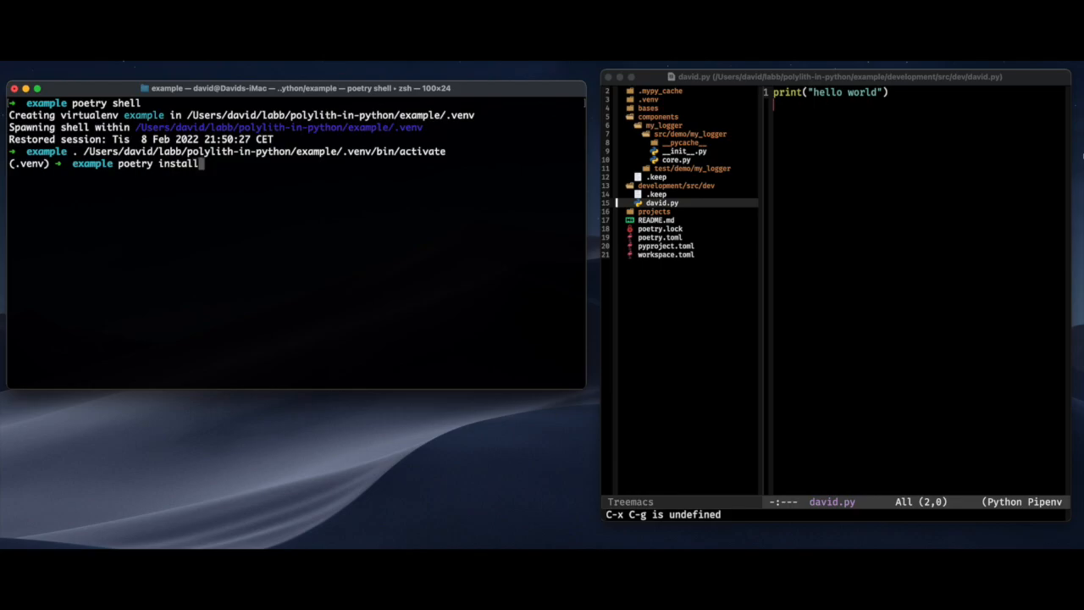
{"action": "key", "text": "Return"}
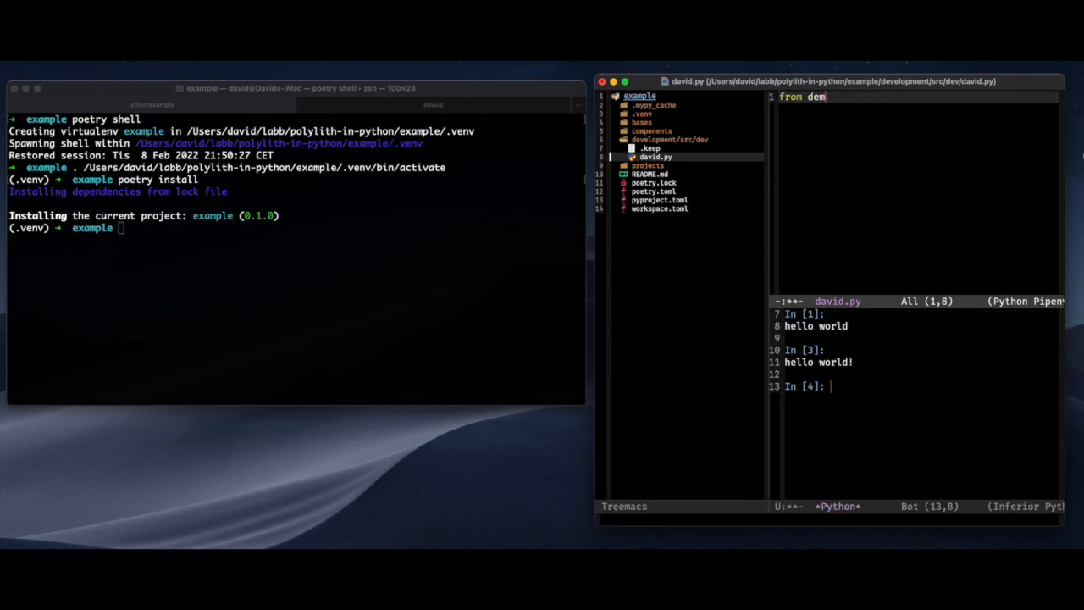
- In david.py, import getLogger, create a logger and log "hello world from Emacs!"
{"action": "type", "text": "o.my_logger imporg"}
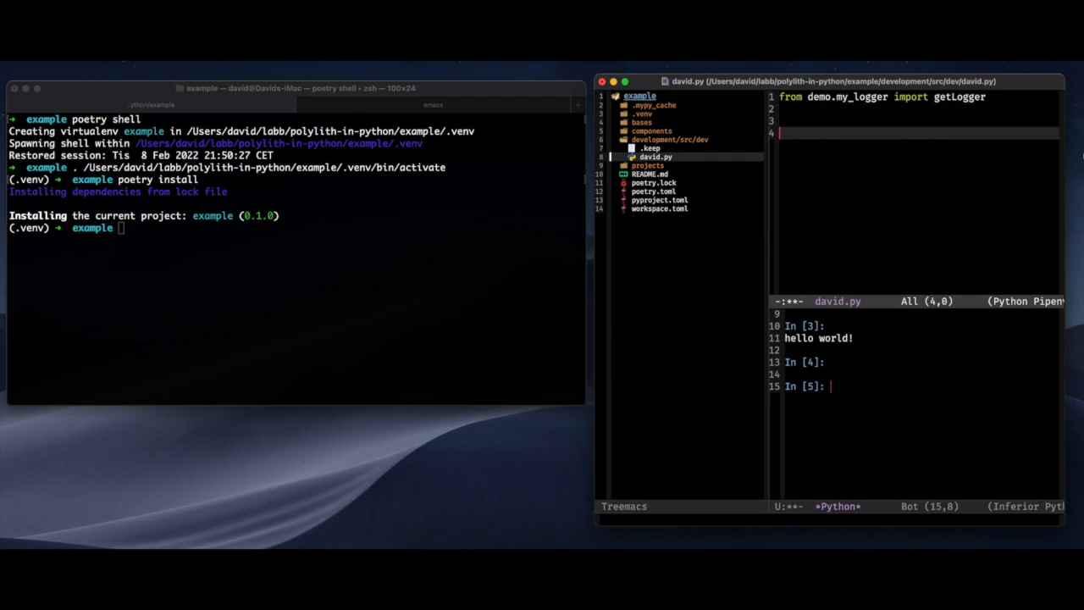
{"action": "type", "text": "logger = getLogger("}
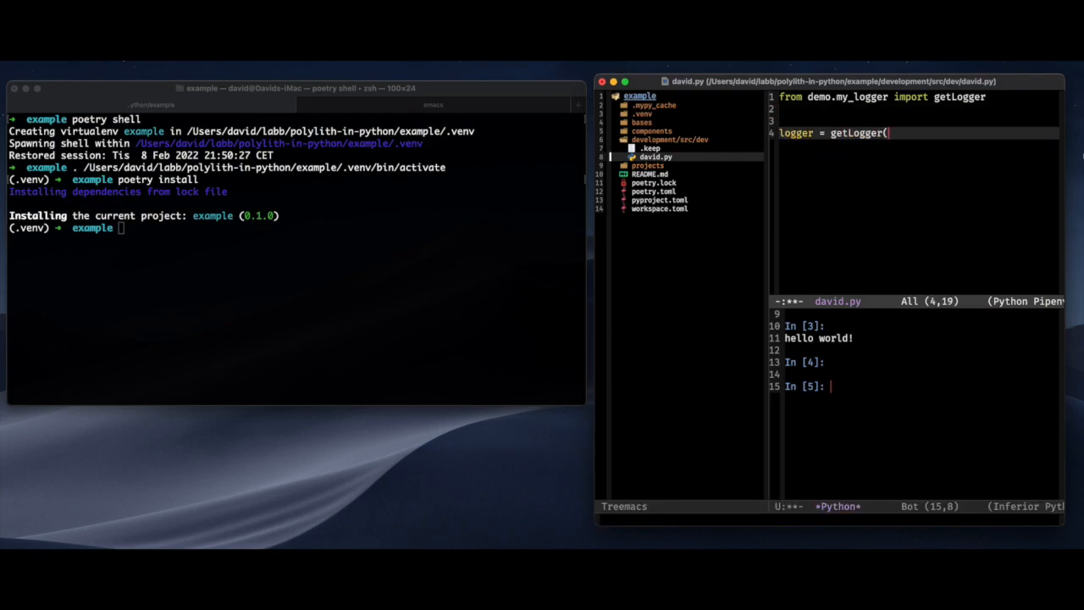
{"action": "type", "text": "\"my-little-logger"}
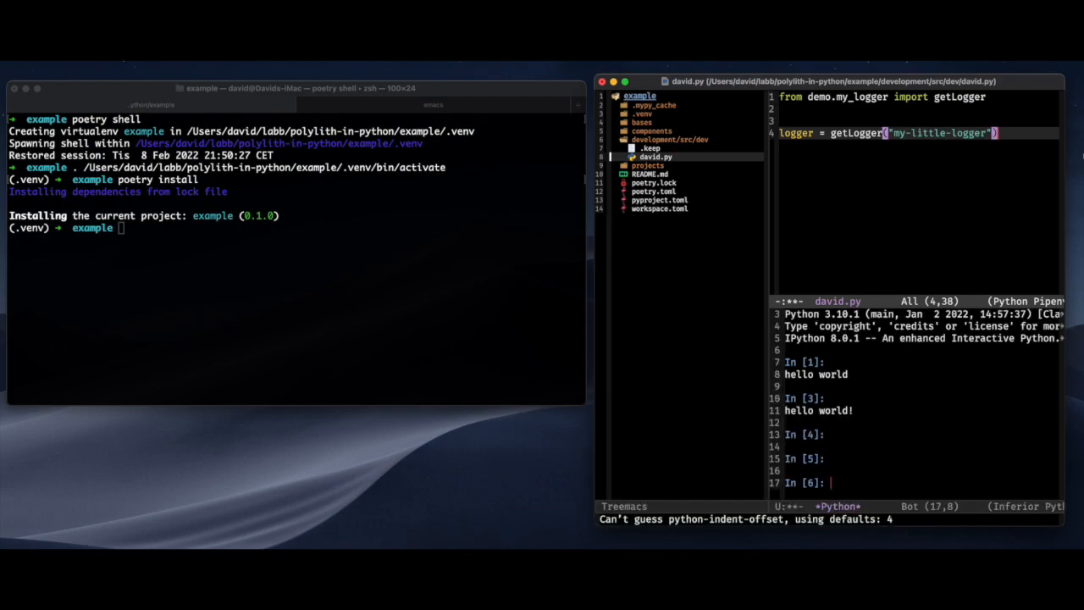
{"action": "type", "text": "logger.info(\""}
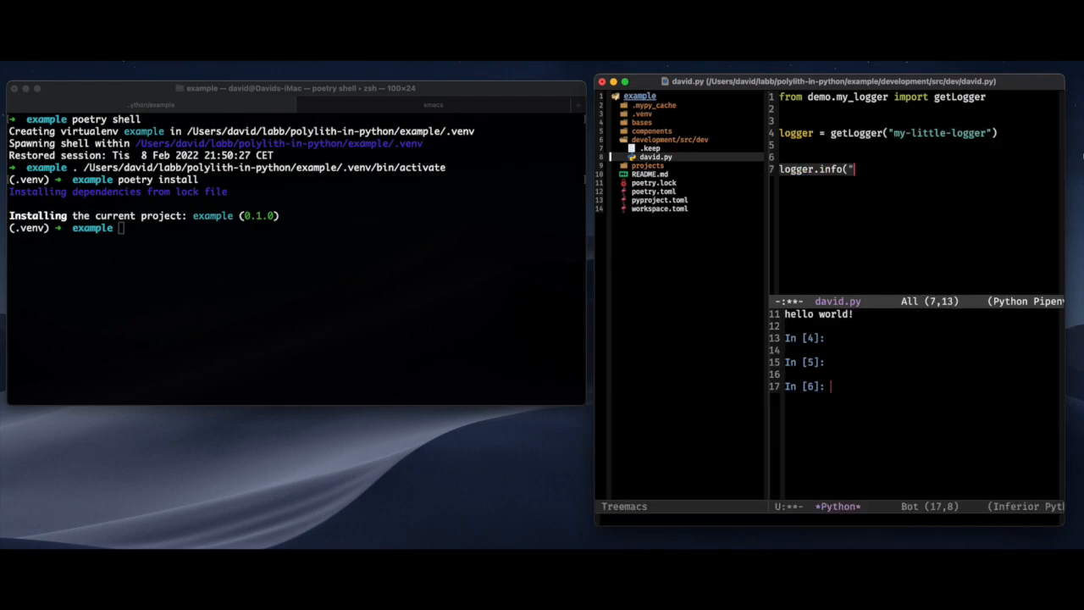
{"action": "type", "text": "hello world from Emacs!\""}
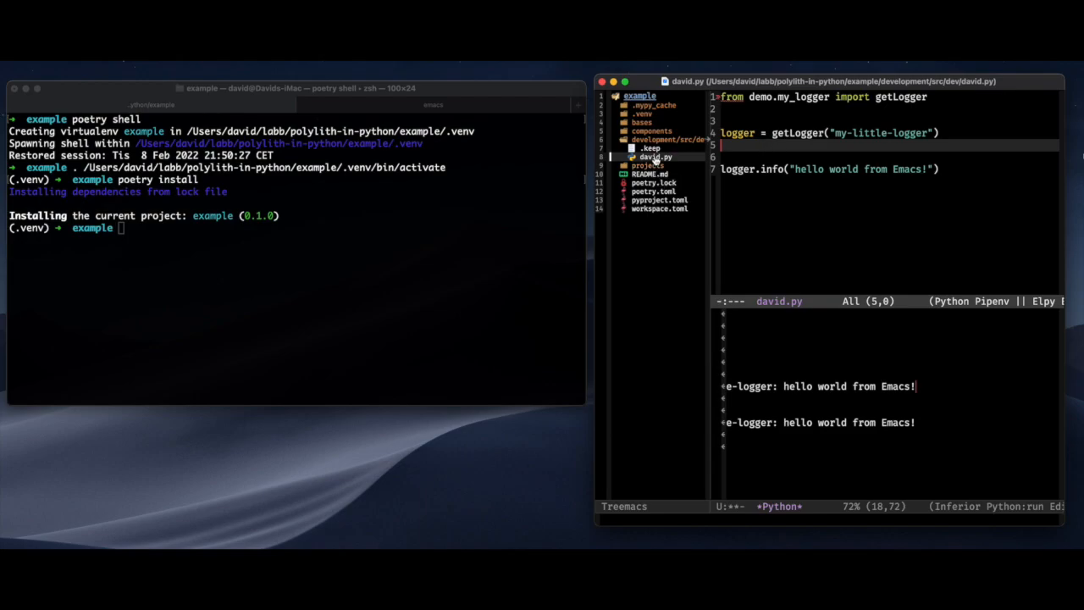
{"action": "key", "text": "C-x 0"}
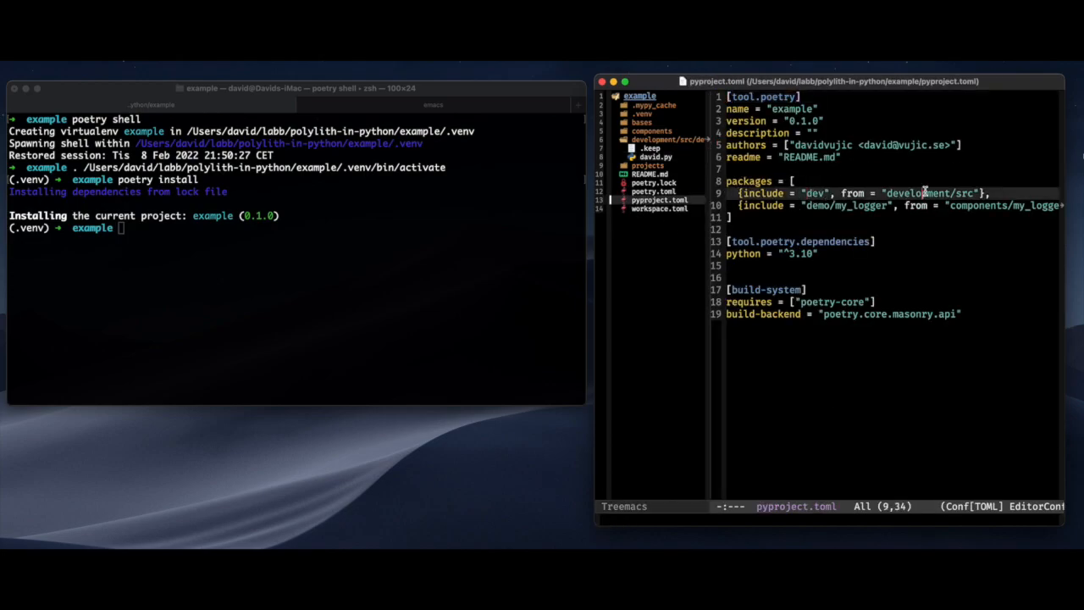
{"action": "mouse_move", "coordinate": [932, 289]}
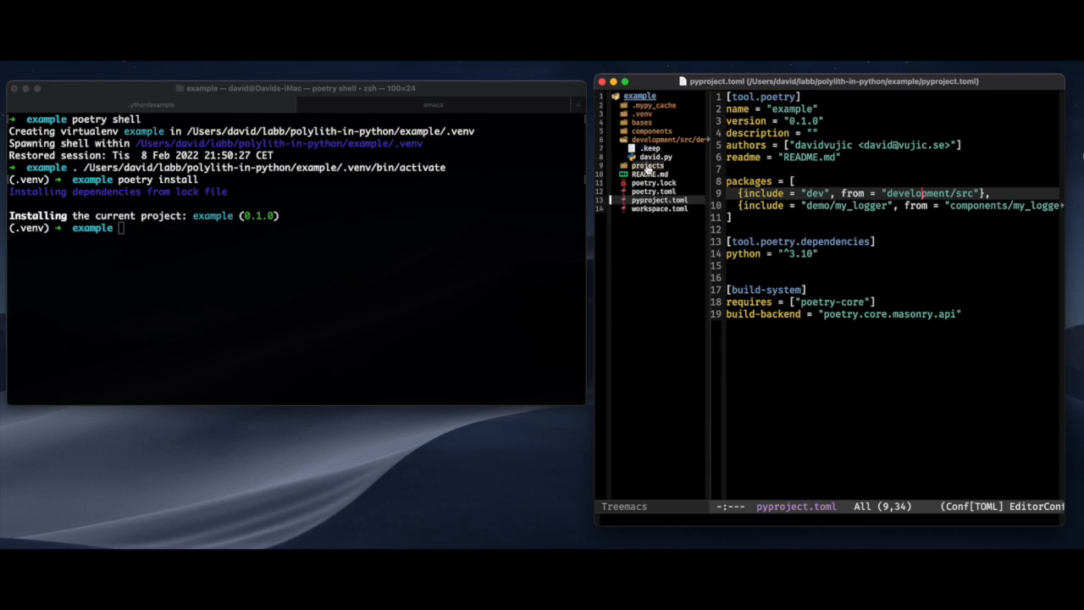
{"action": "mouse_move", "coordinate": [830, 280]}
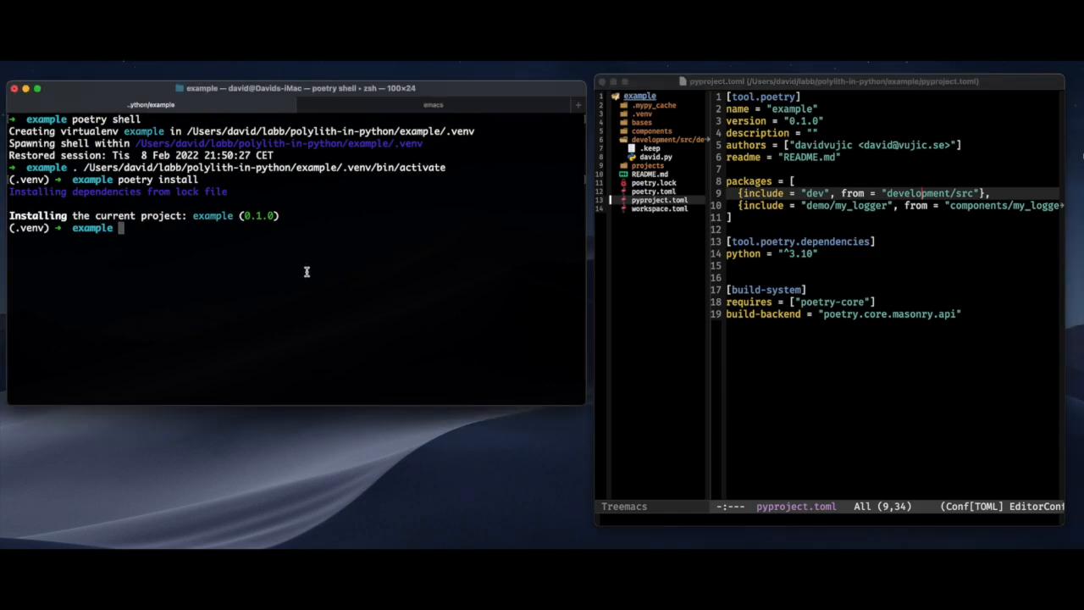
- Run poetry poly create base --name my_fastapi to create the my_fastapi base
{"action": "type", "text": "poetry poly"}
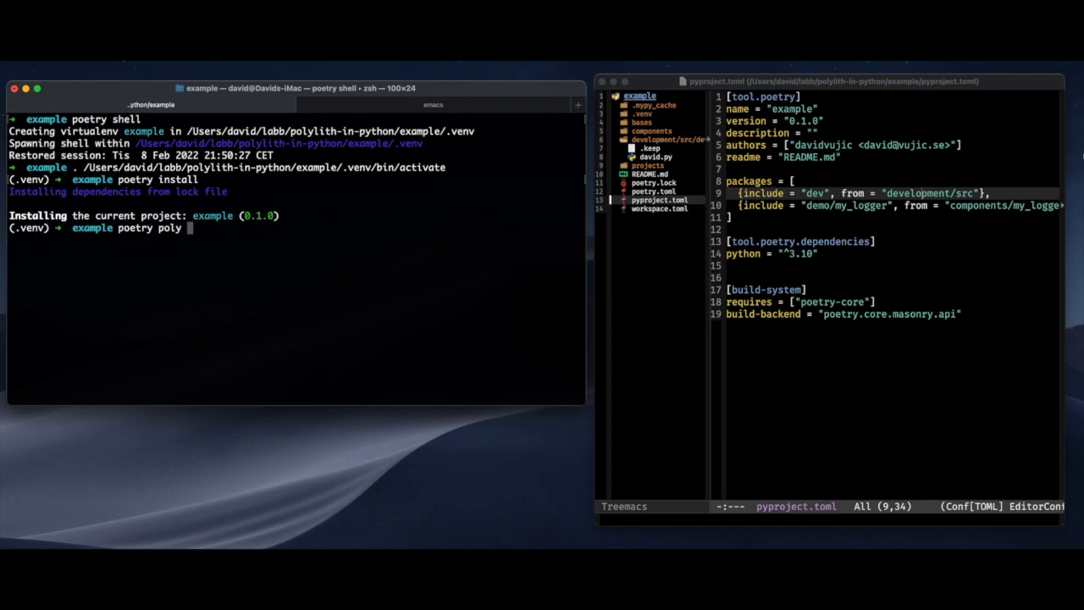
{"action": "type", "text": "create base"}
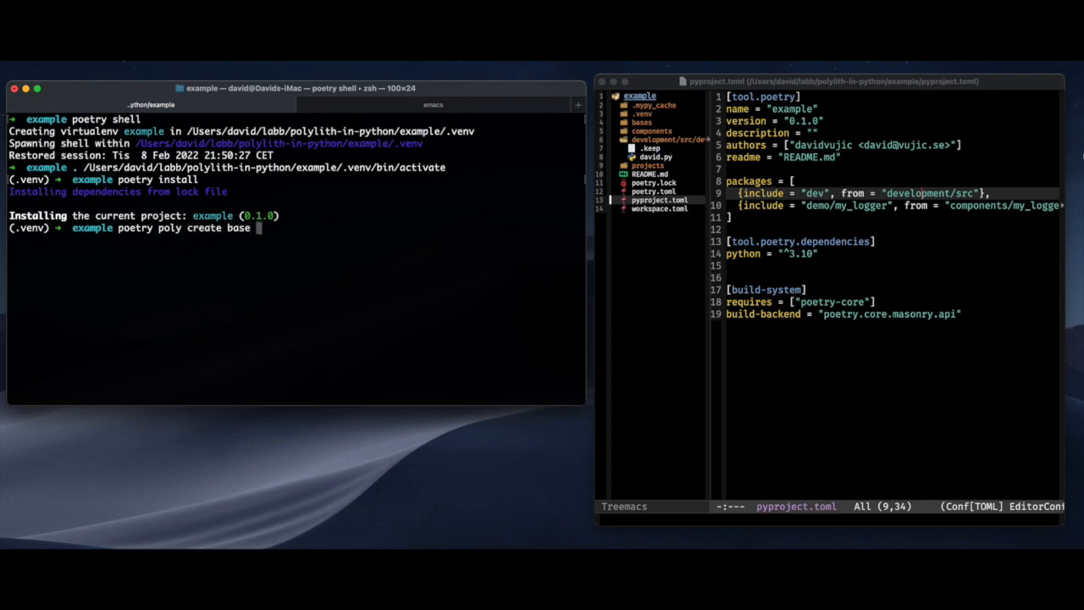
{"action": "type", "text": "--na"}
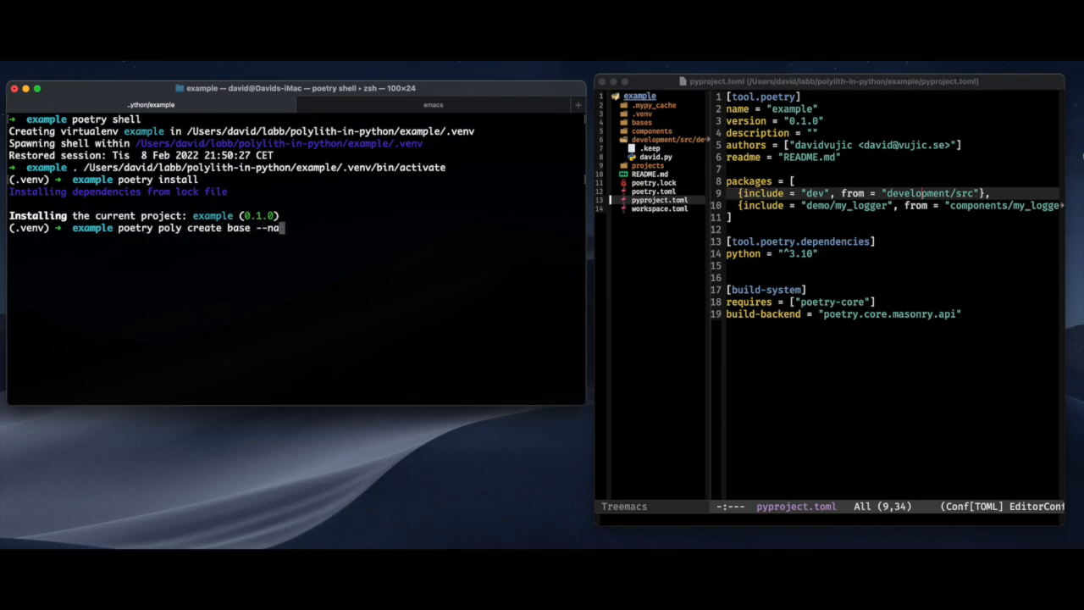
{"action": "type", "text": "me"}
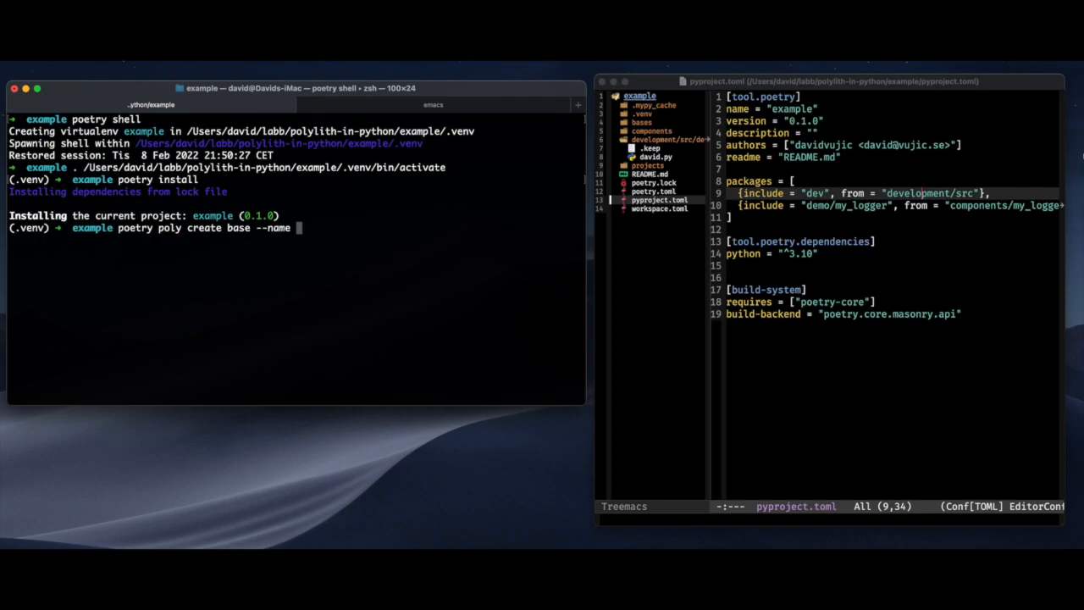
{"action": "type", "text": "my_fastapi"}
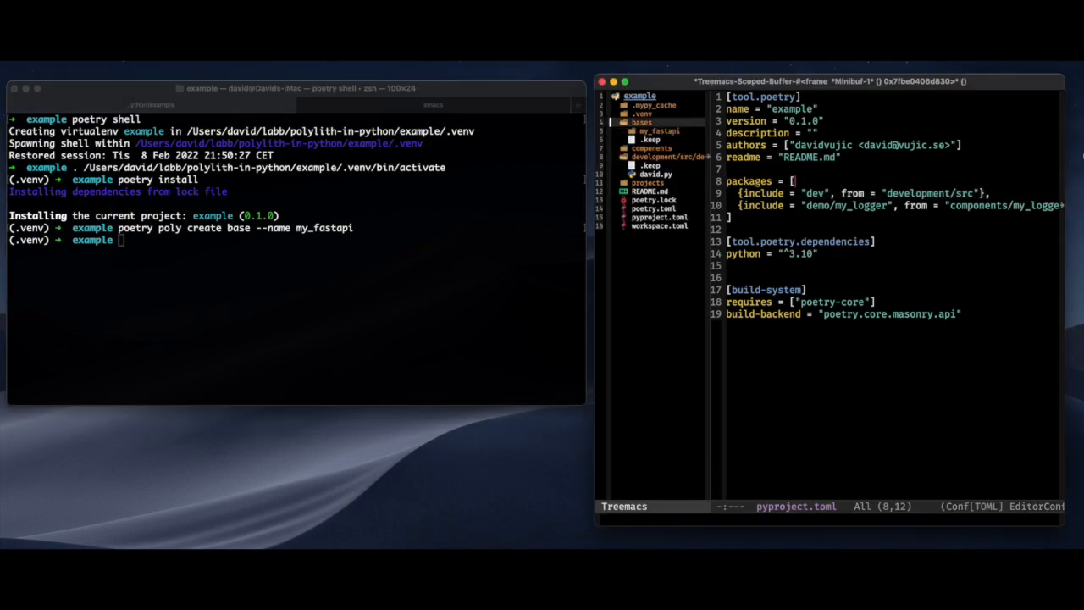
- Add {include = "demo/my_fastapi", from = "bases/my_fastapi/src"} to the root pyproject.toml packages
{"action": "left_click", "coordinate": [657, 130]}
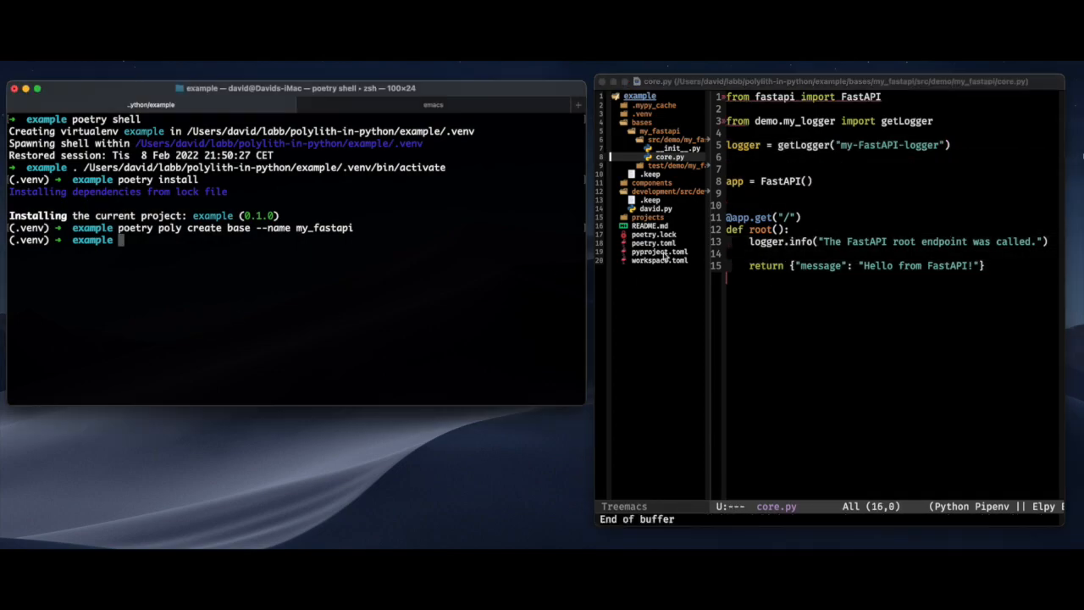
{"action": "left_click", "coordinate": [657, 252]}
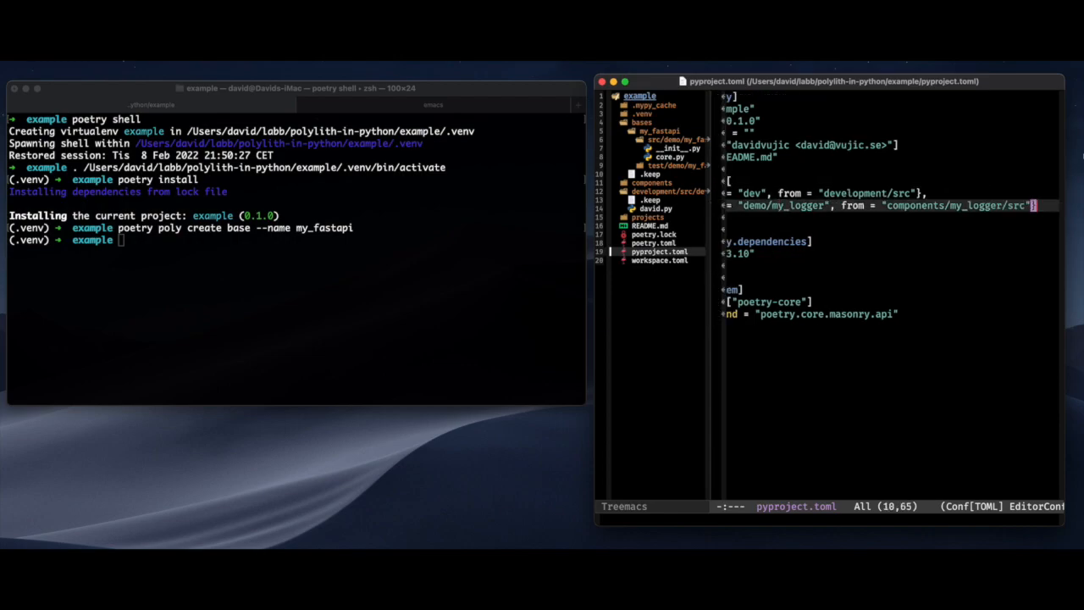
{"action": "type", "text": "{ic"}
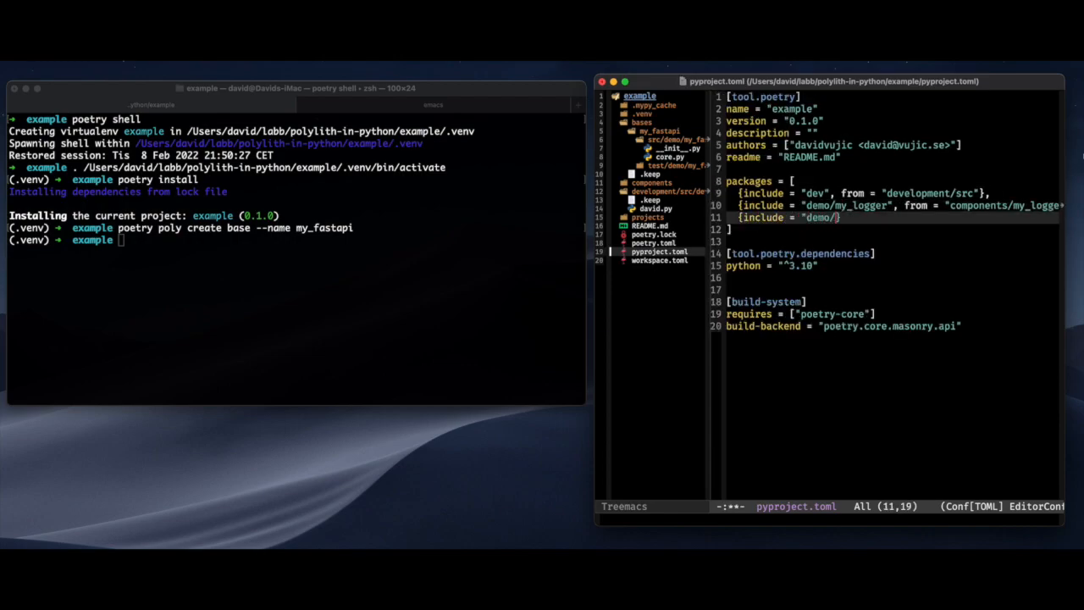
{"action": "type", "text": "myf"}
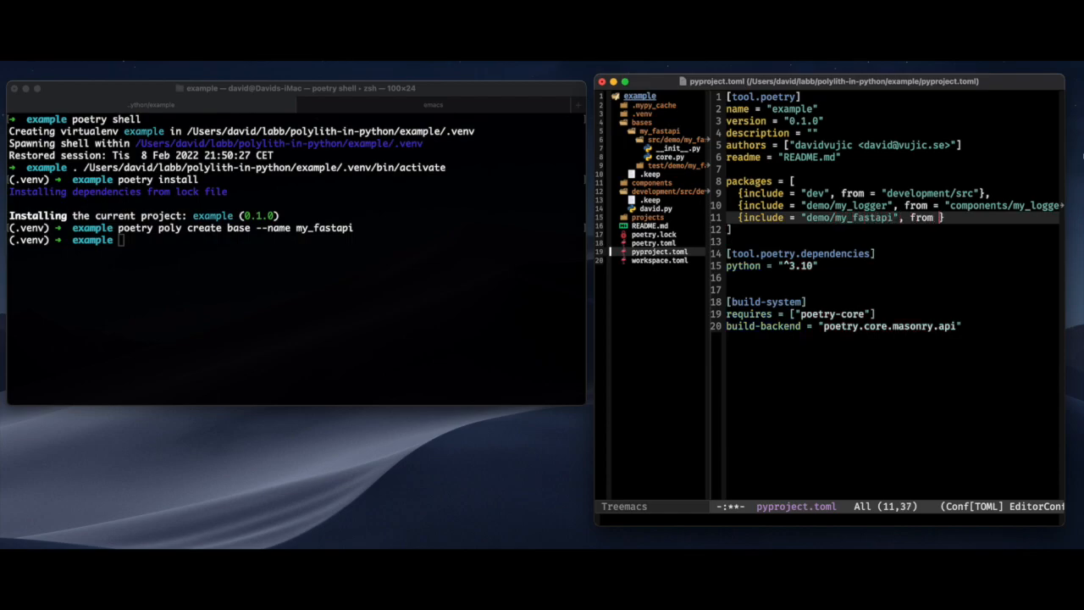
{"action": "type", "text": "bases/my_fastapi/src"}
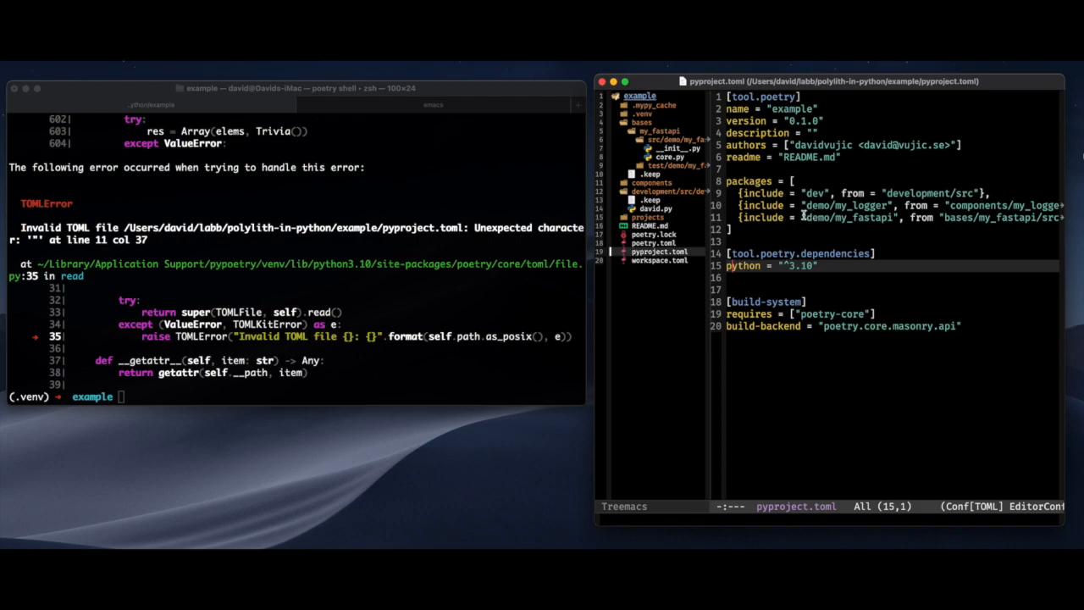
{"action": "mouse_move", "coordinate": [836, 218]}
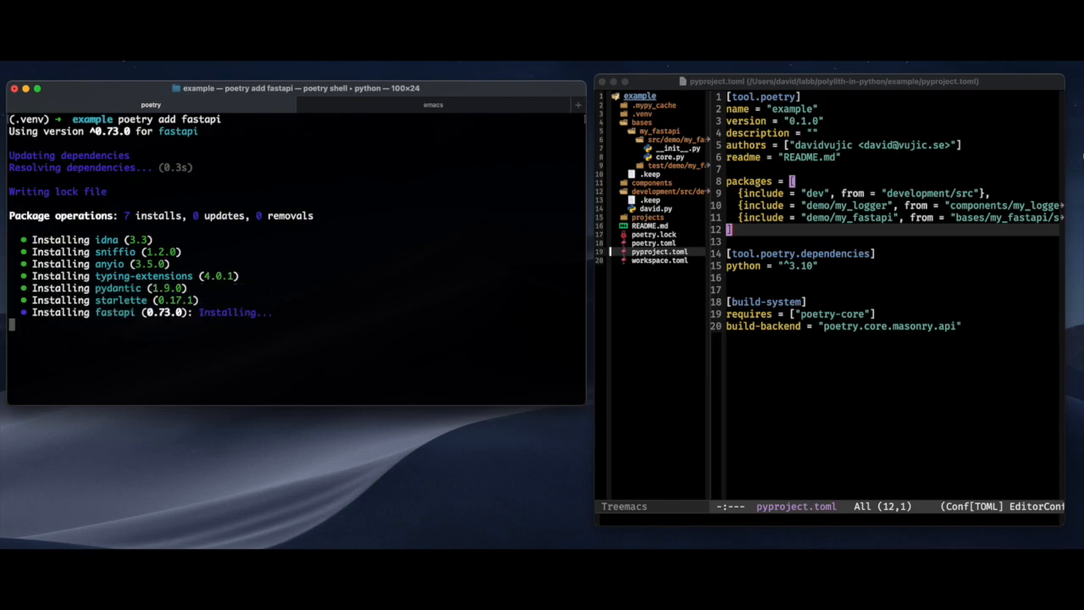
- Add fastapi and "uvicorn[standard]" with poetry add, giving FastAPI 0.73.0 and uvicorn 0.17.4
{"action": "type", "text": "poetry add \"uvicorn[stan"}
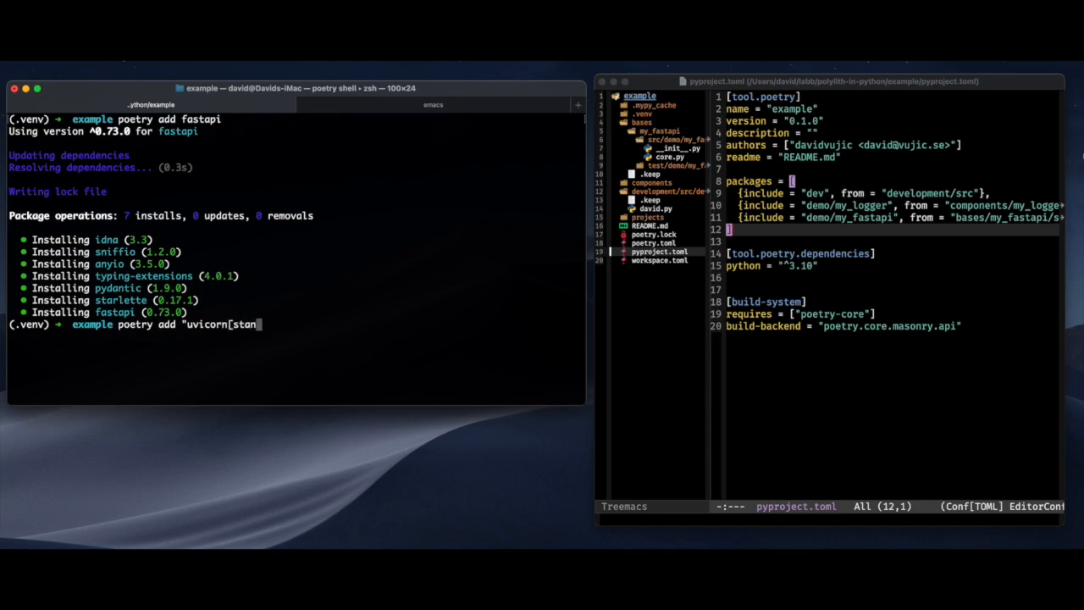
{"action": "type", "text": "dard]\""}
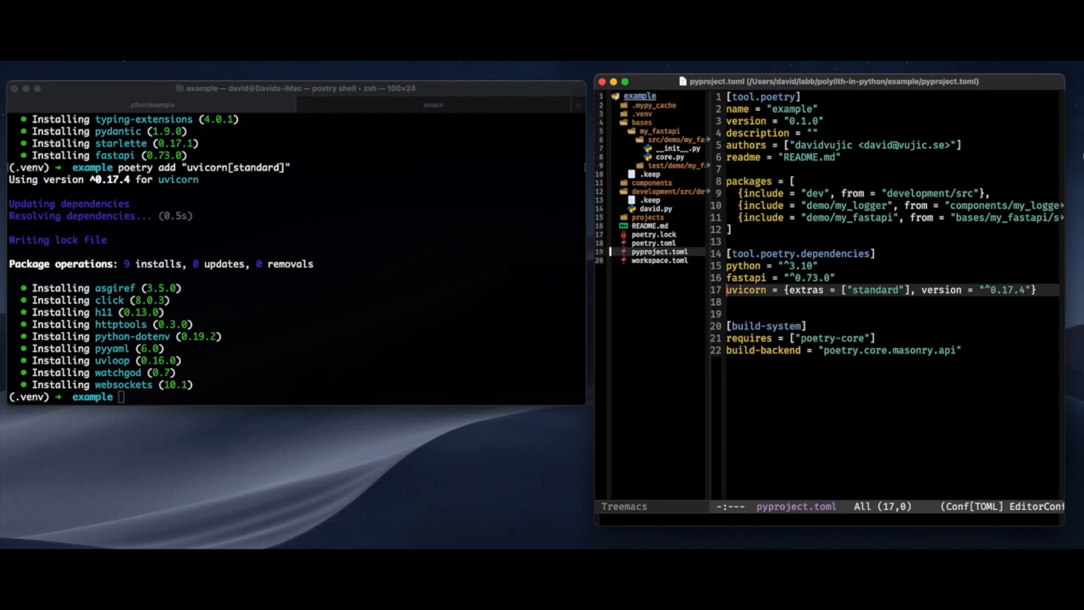
{"action": "type", "text": "poetry poly create project --name my_"}
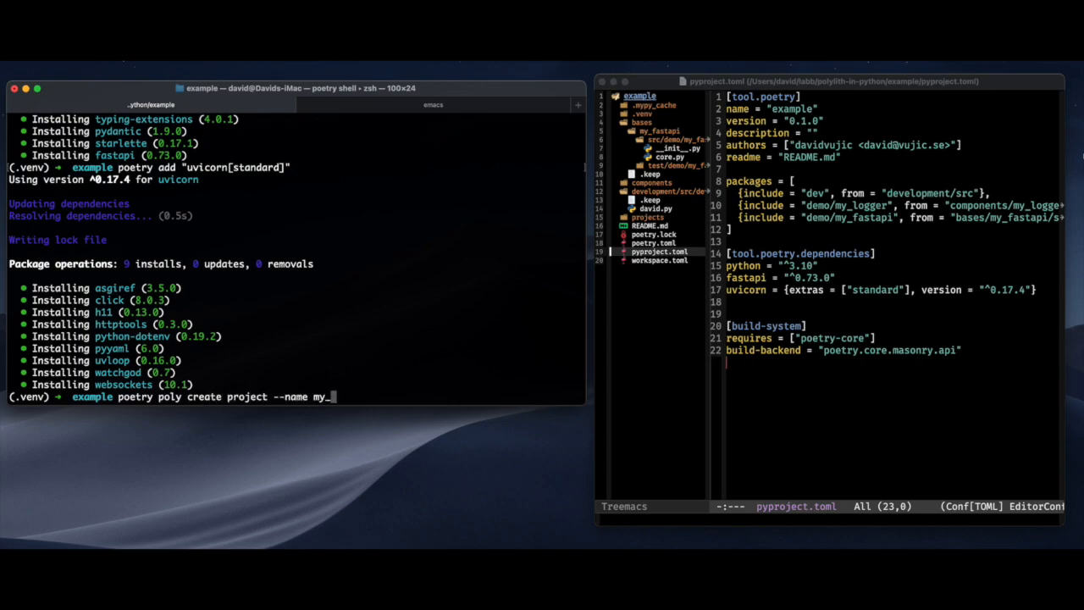
- Run poetry poly create project --name my_fastapi_project
{"action": "type", "text": "fastapi_project"}
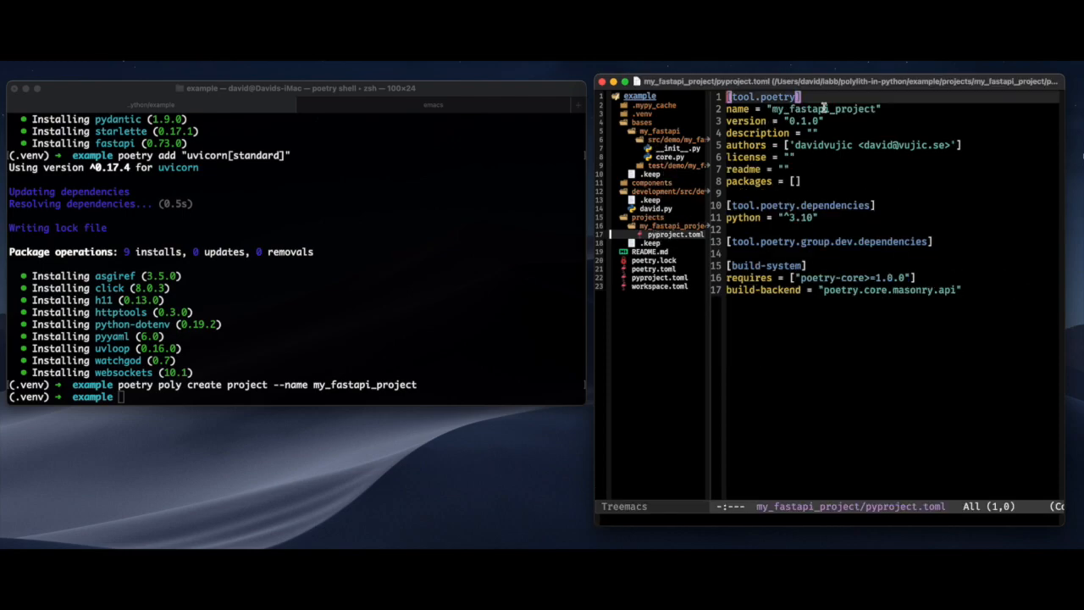
{"action": "mouse_move", "coordinate": [792, 222]}
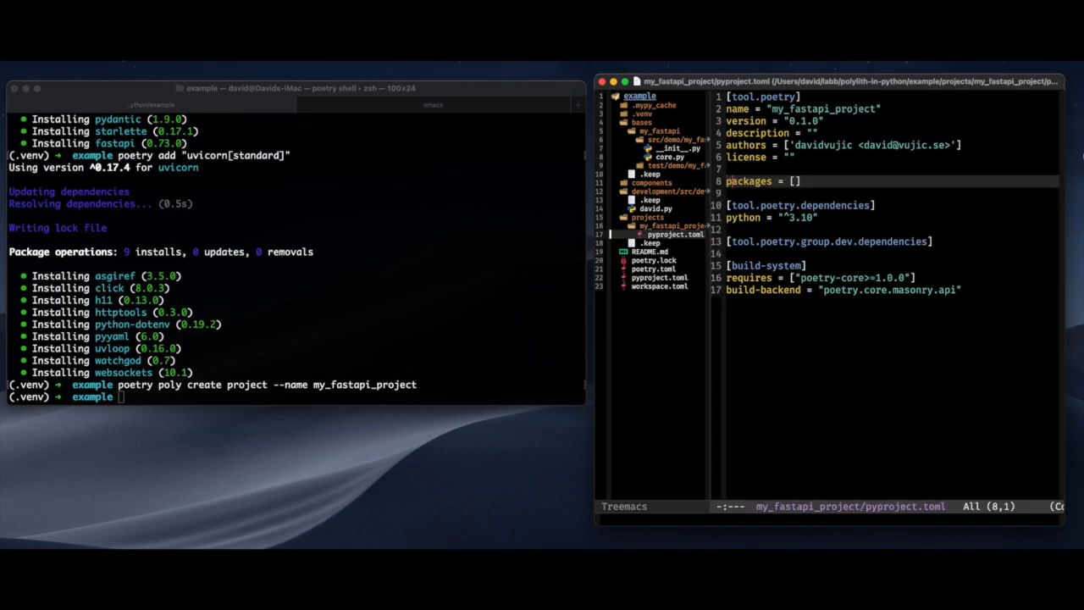
- Include my_logger from ../../components and my_fastapi from ../../bases, plus fastapi and uvicorn dependencies
{"action": "type", "text": "{"}
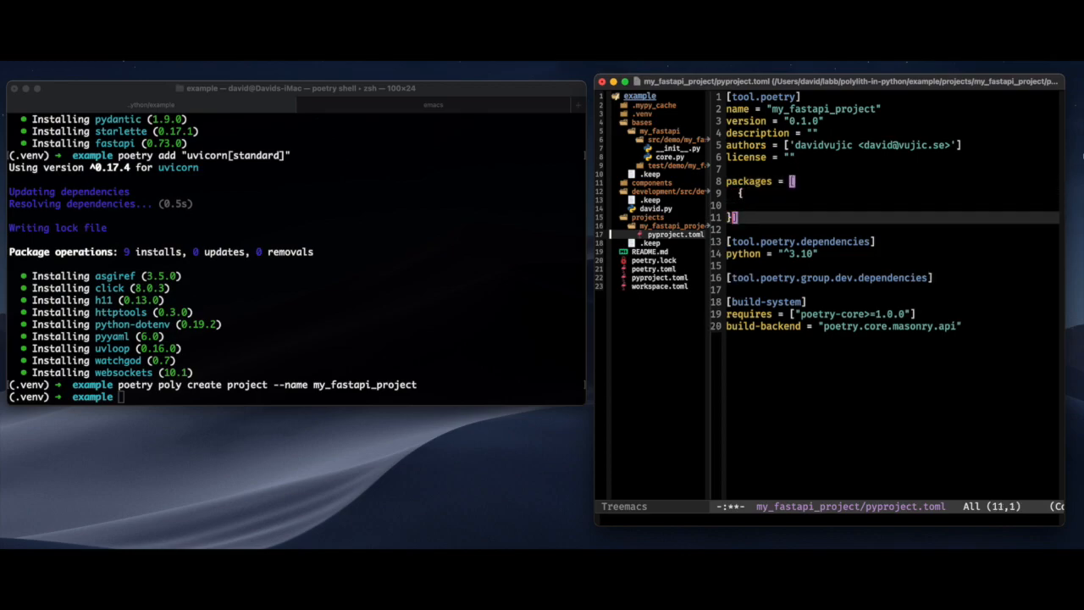
{"action": "type", "text": "include = \"demo/"}
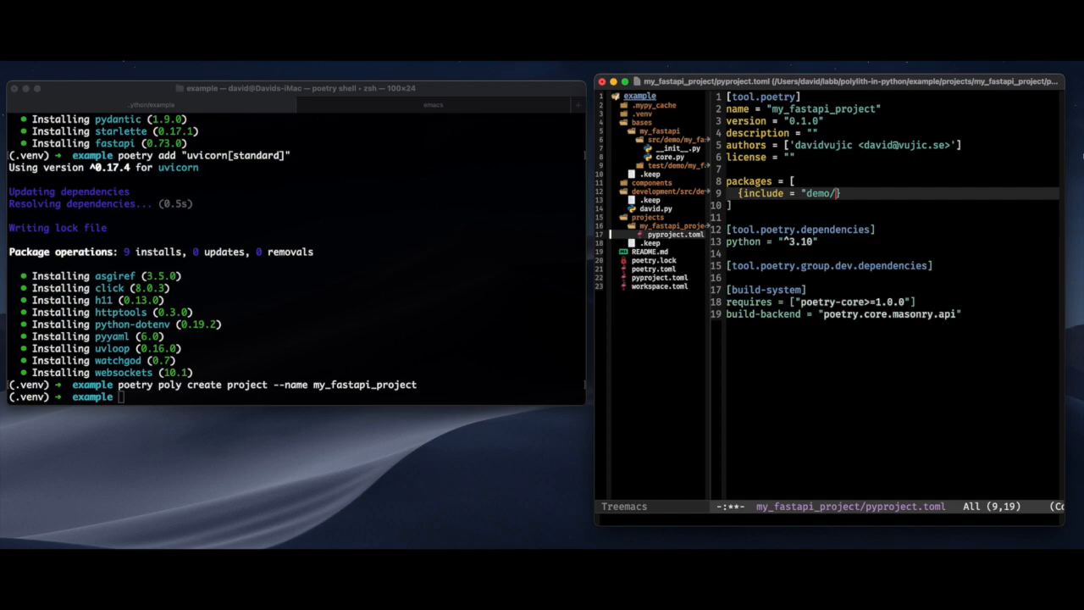
{"action": "type", "text": "my_logger"}
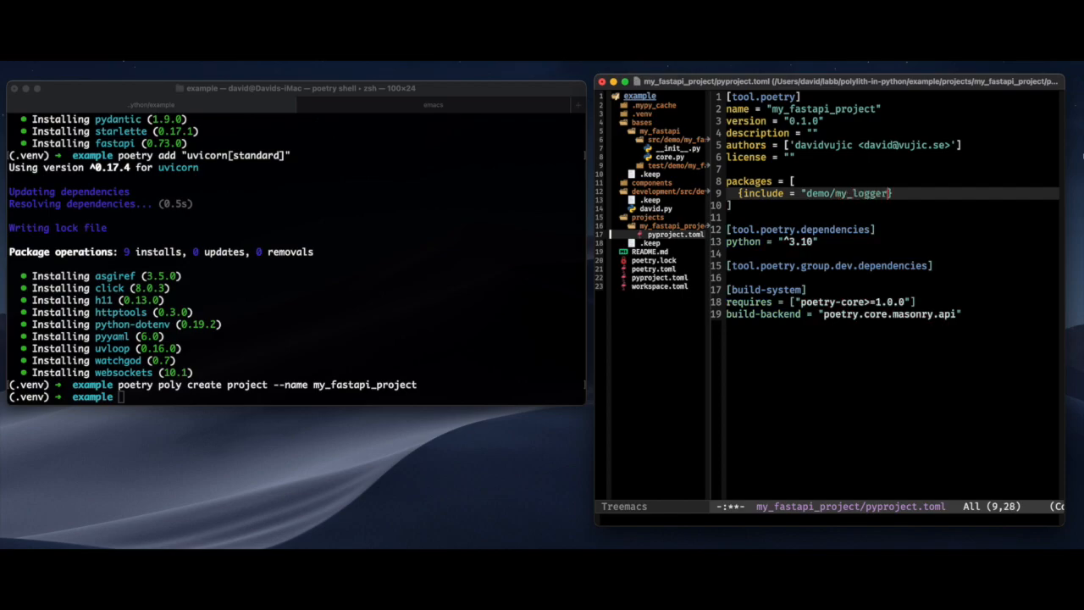
{"action": "type", "text": ", from = \""}
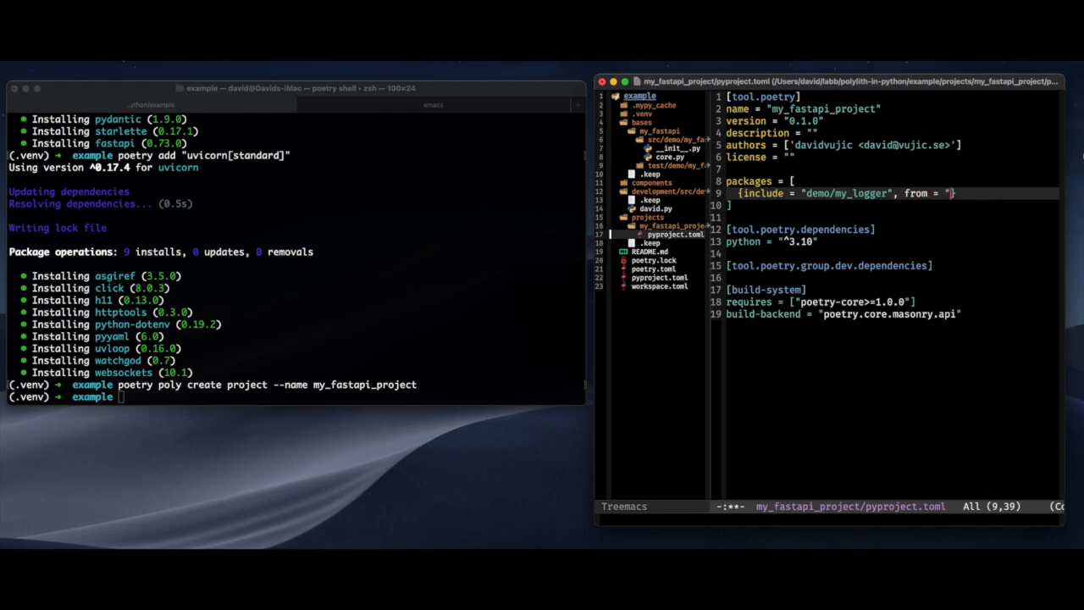
{"action": "type", "text": "../../components/my"}
{"action": "type", "text": "{include = \"demo/my_fastapi\","}
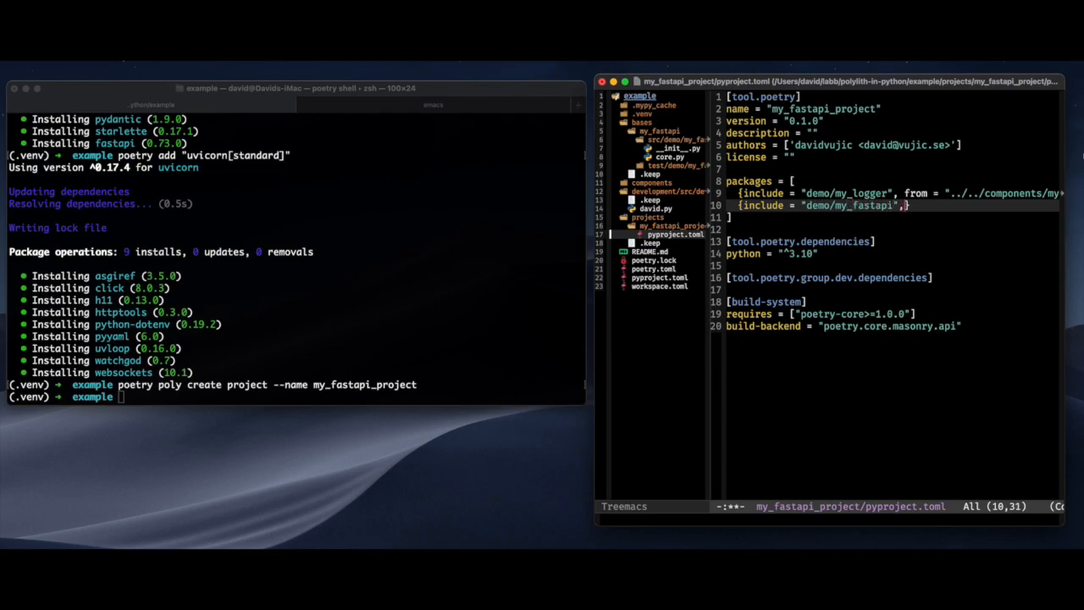
{"action": "type", "text": ", from = \""}
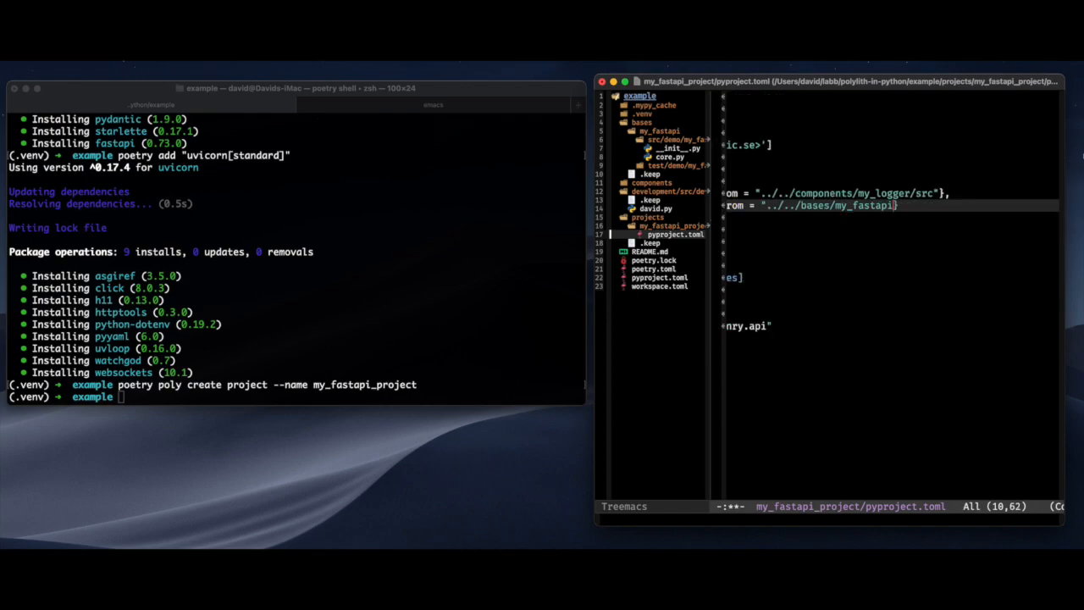
{"action": "type", "text": "/src"}
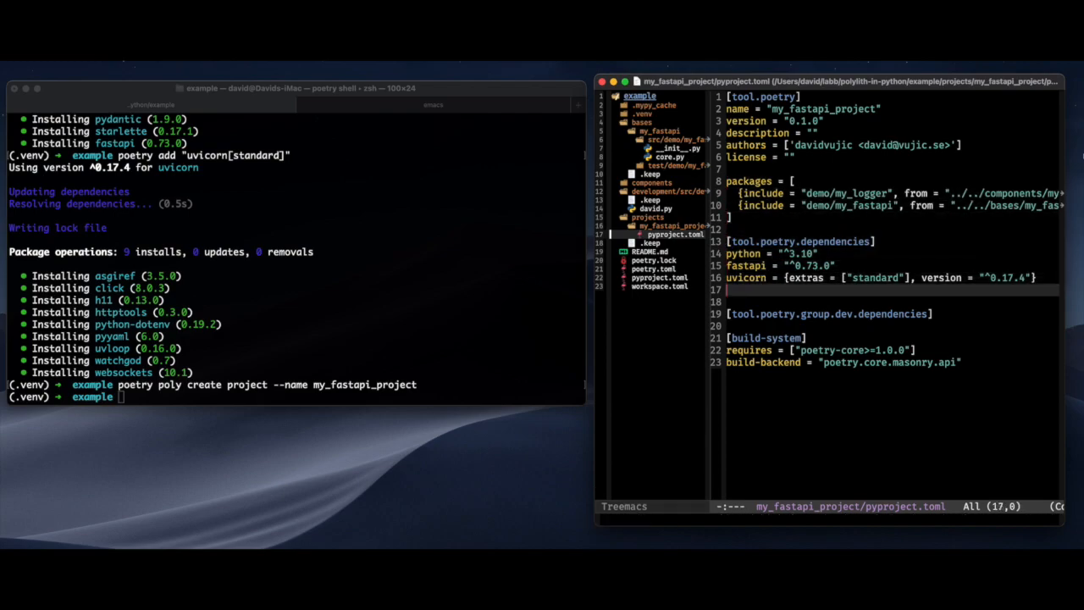
{"action": "type", "text": "cle"}
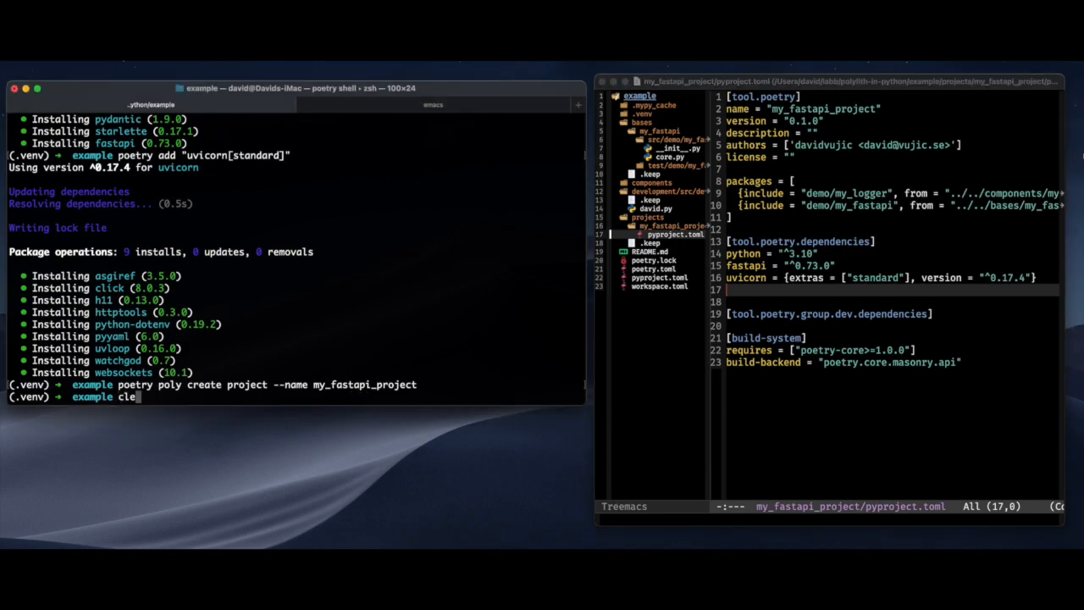
- In projects/my_fastapi_project, run poetry build-project to produce the 0.1.0 wheel and sdist
{"action": "type", "text": "cd projects/my_fastapi_project"}
{"action": "type", "text": "ls"}
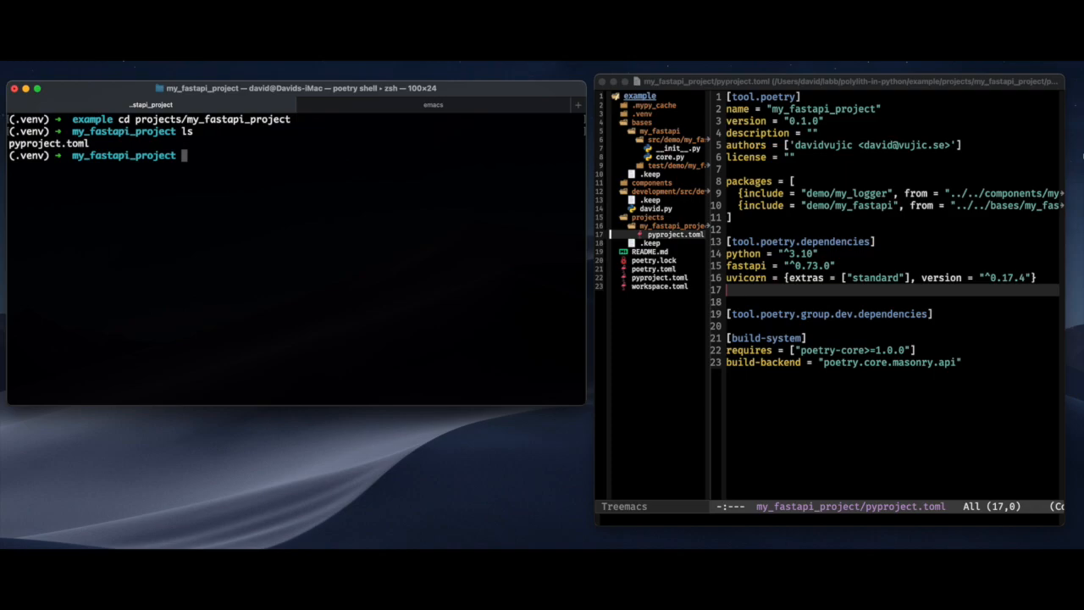
{"action": "type", "text": "poetry"}
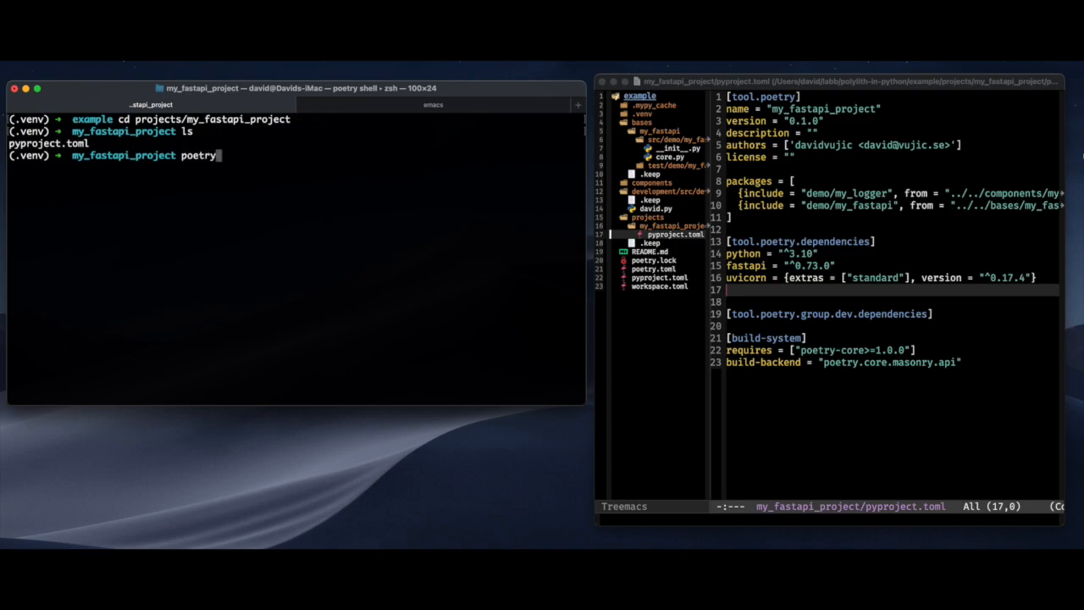
{"action": "type", "text": "build-project"}
{"action": "type", "text": "ls"}
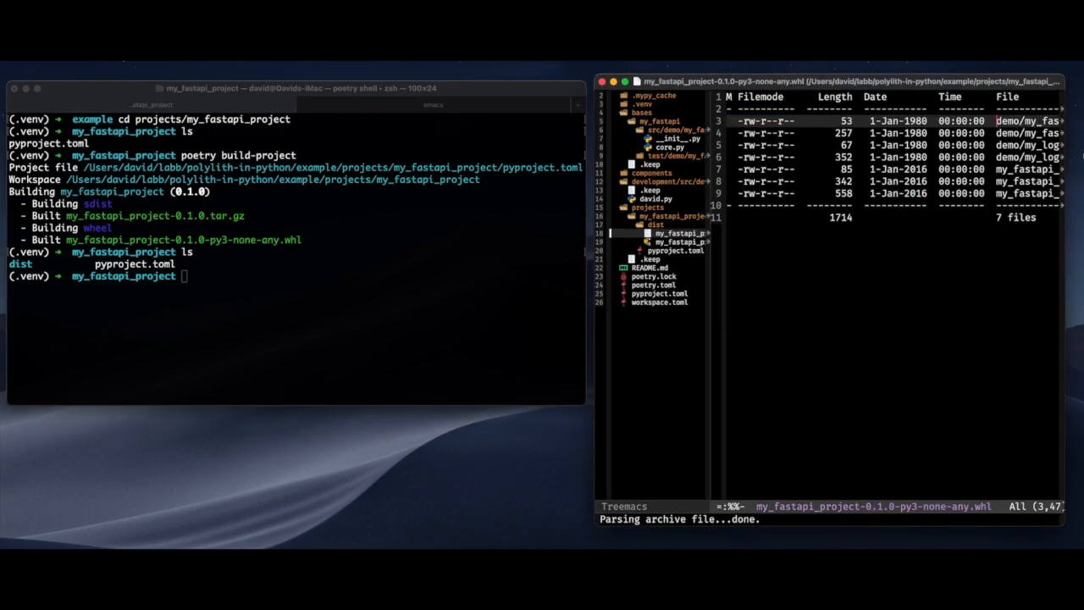
{"action": "mouse_move", "coordinate": [1024, 121]}
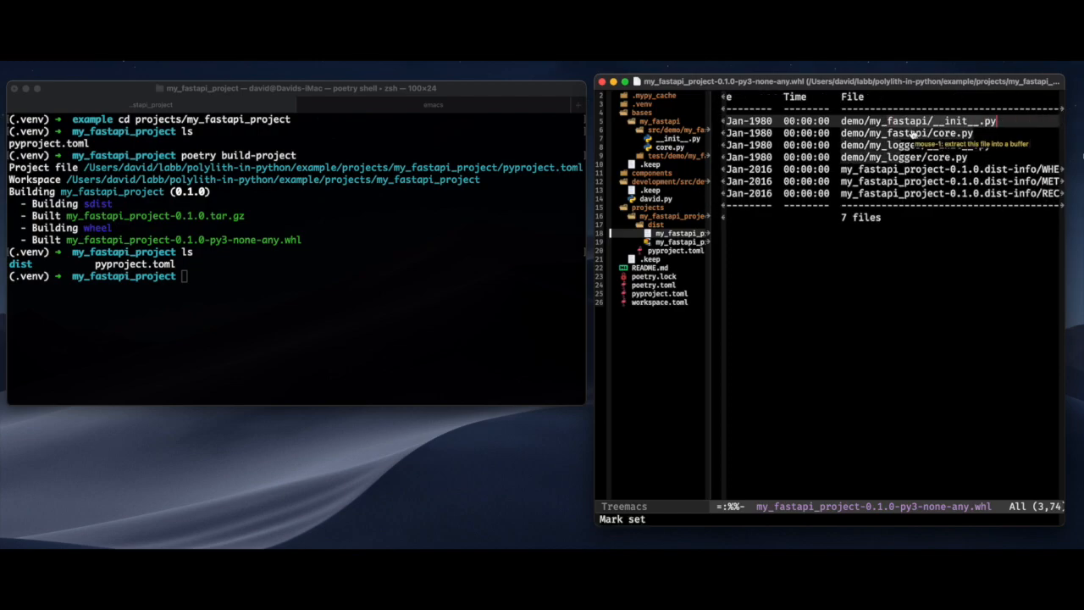
{"action": "mouse_move", "coordinate": [958, 251]}
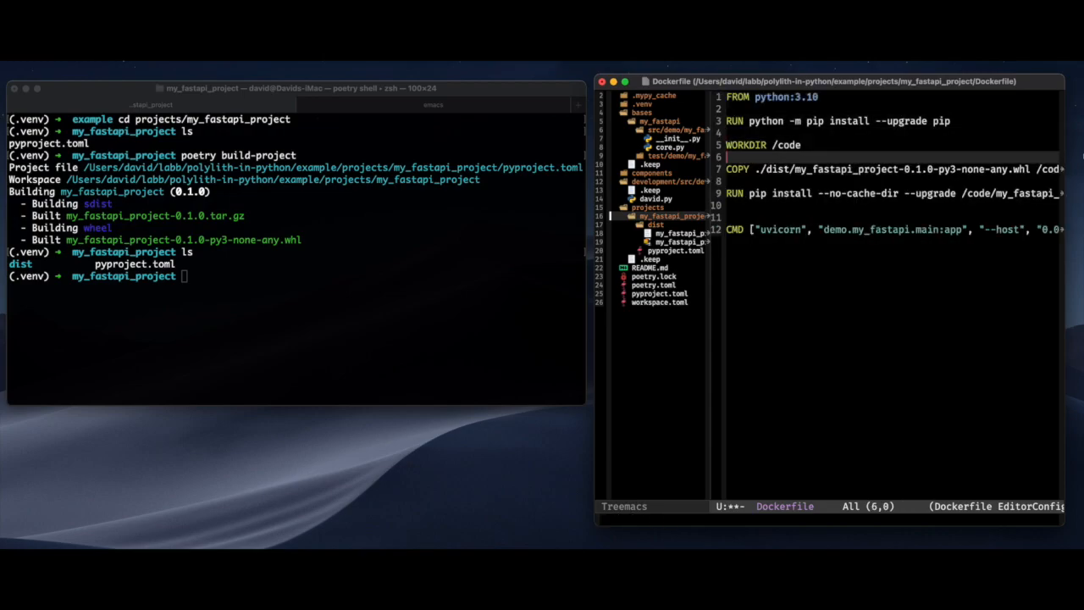
{"action": "mouse_move", "coordinate": [908, 178]}
{"action": "type", "text": "core"}
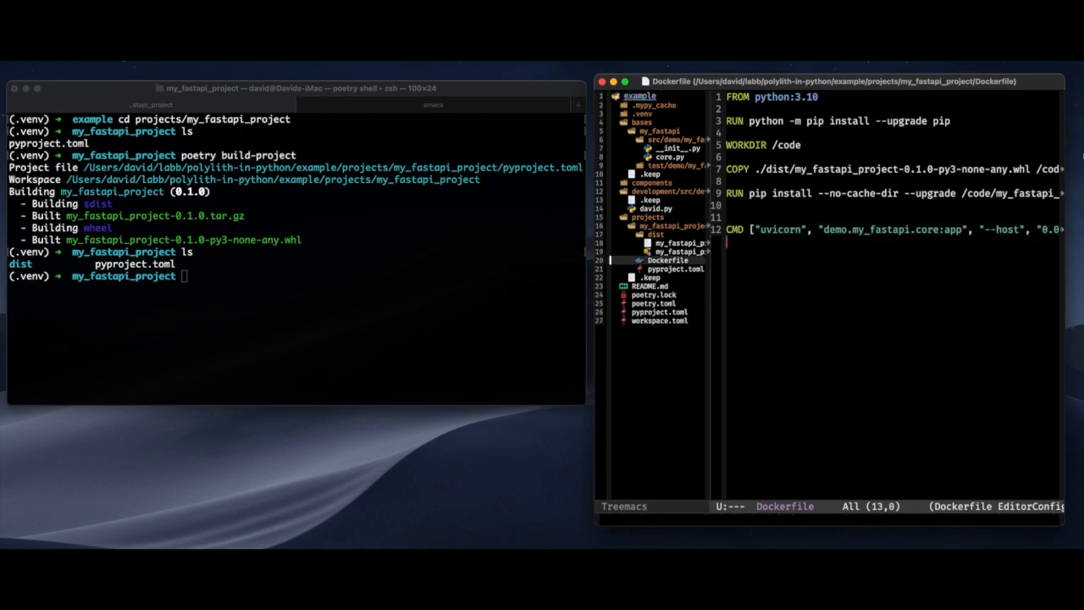
- Build the Docker image myimage and run it as mycontainer on port 80
{"action": "type", "text": "docker build -t myimage ."}
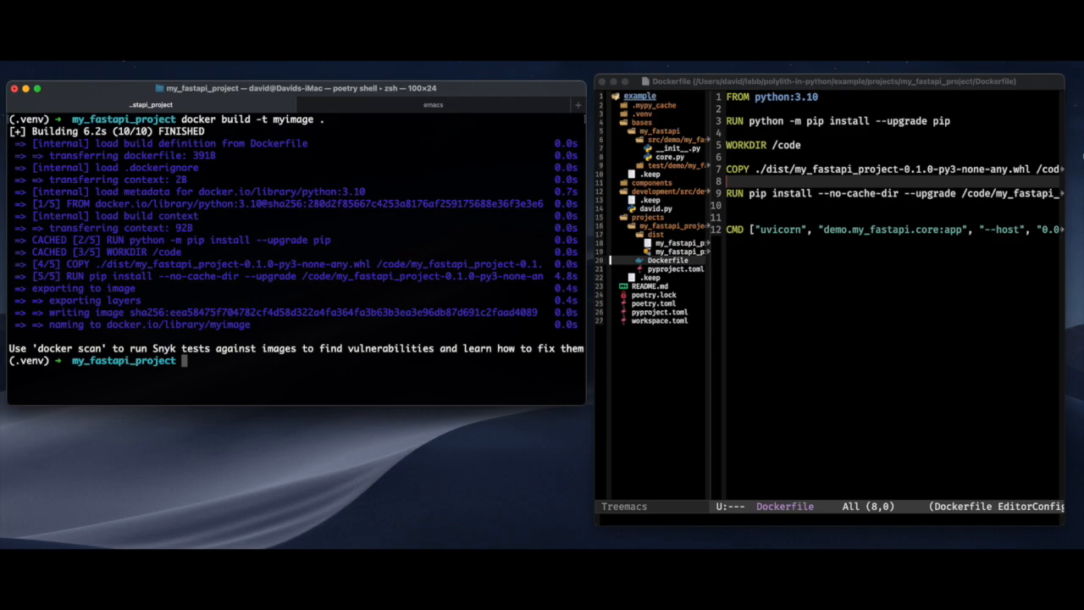
{"action": "mouse_move", "coordinate": [378, 397]}
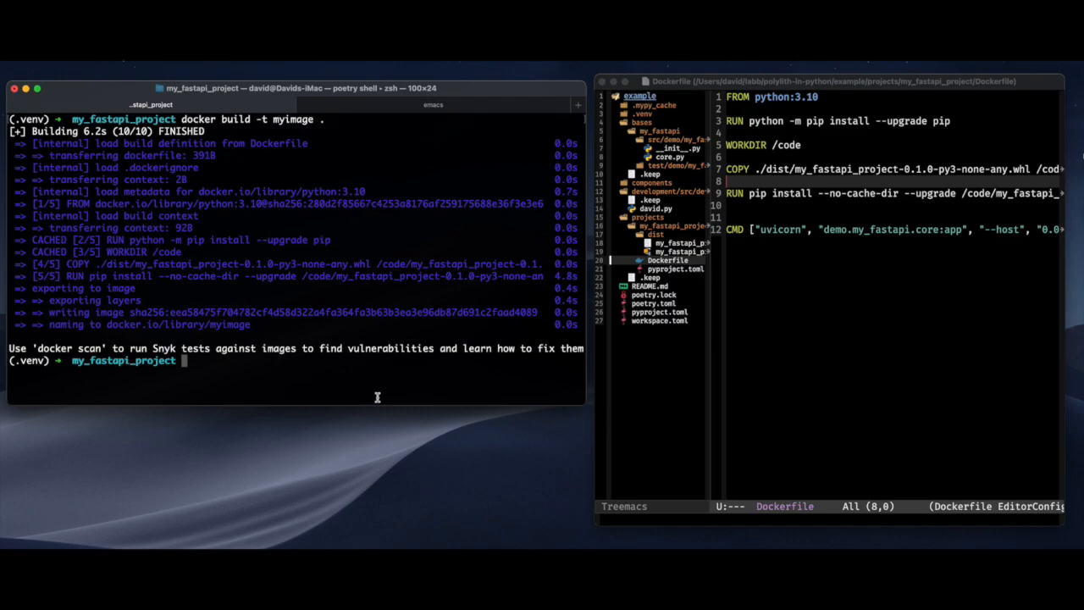
{"action": "type", "text": "docker run -d --name mycontainer -p 80:80 myimage"}
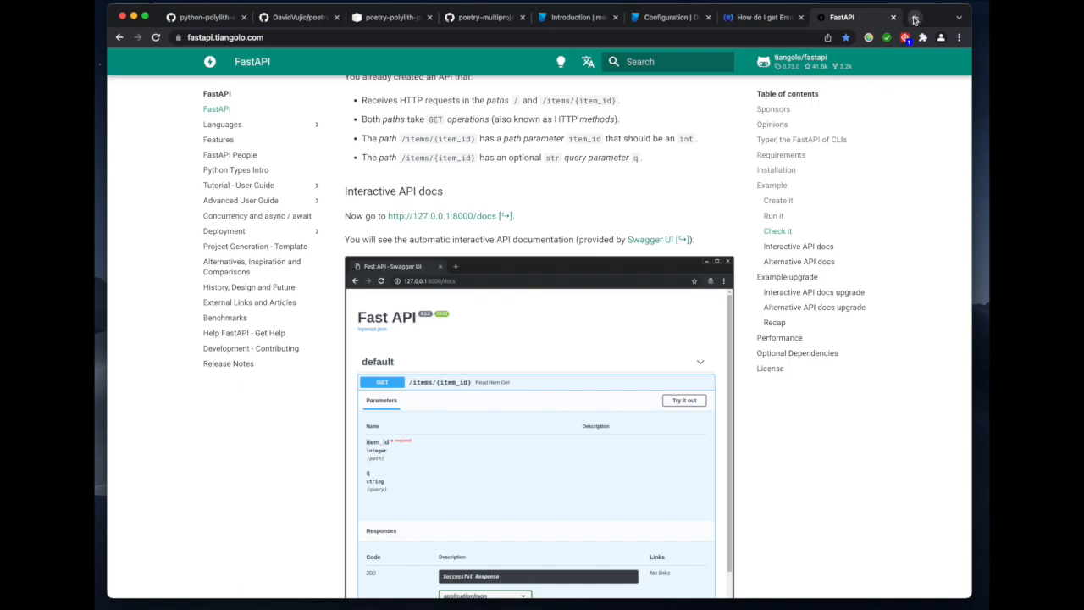
- Open localhost:80/docs in a new tab, run GET /, and select the 'Hello from FastAPI!' response
{"action": "left_click", "coordinate": [936, 15]}
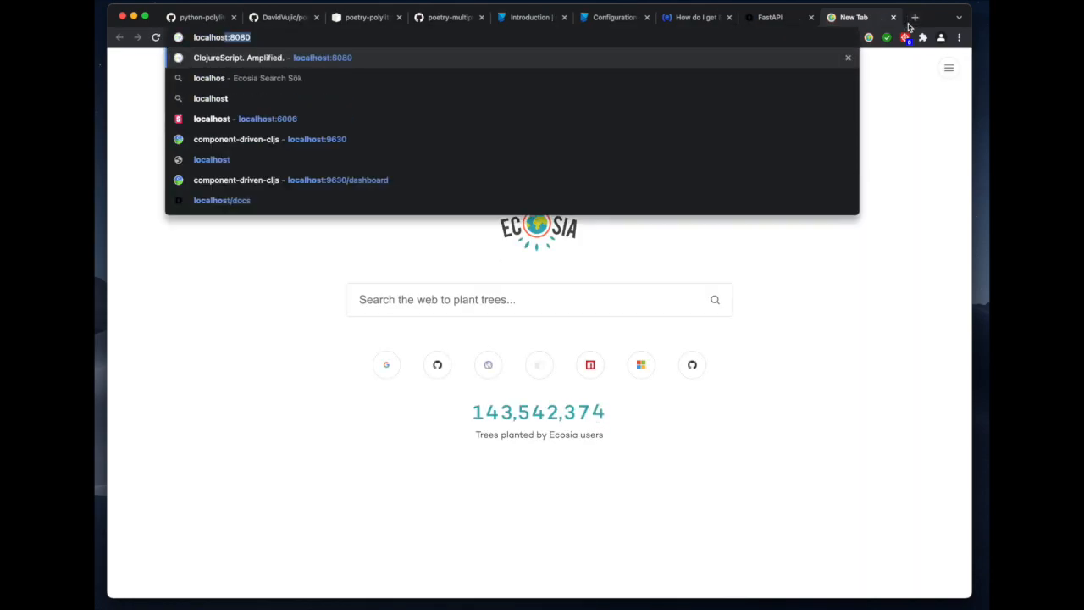
{"action": "type", "text": "localhost:80/docs"}
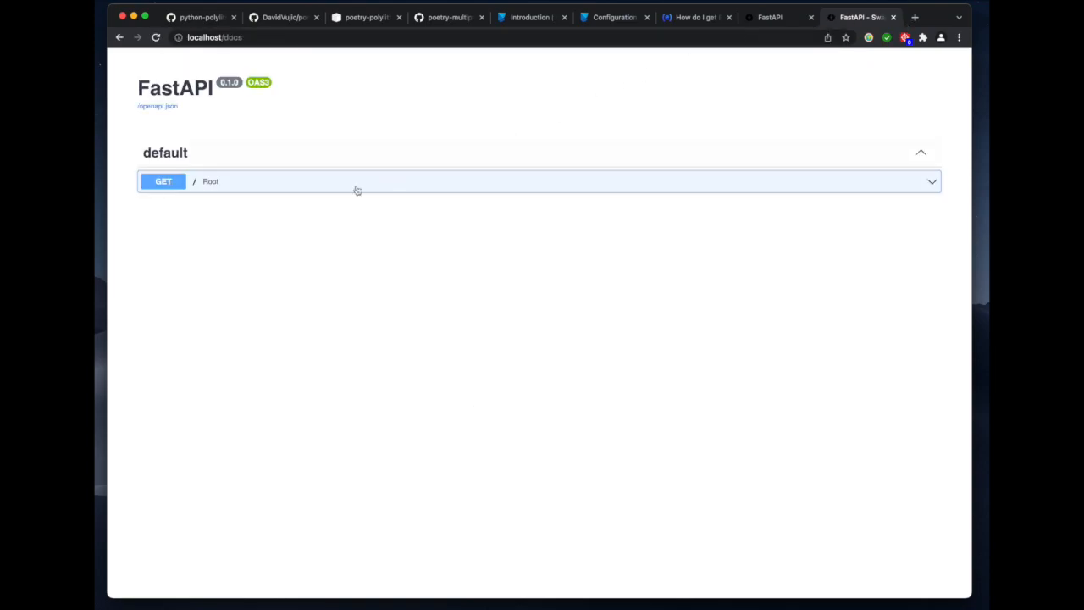
{"action": "left_click", "coordinate": [356, 190]}
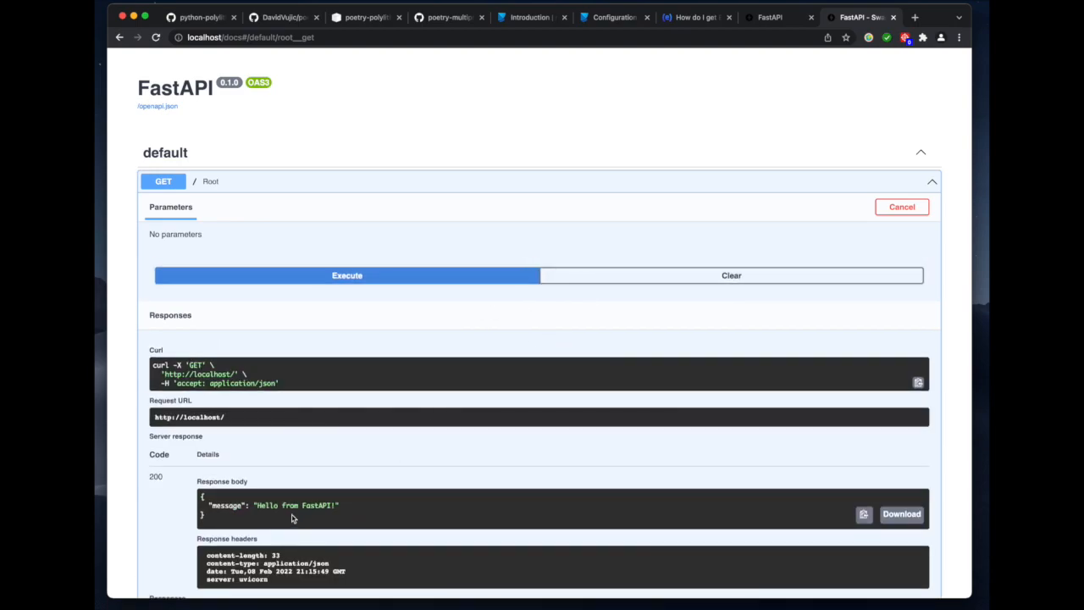
{"action": "double_click", "coordinate": [295, 505]}
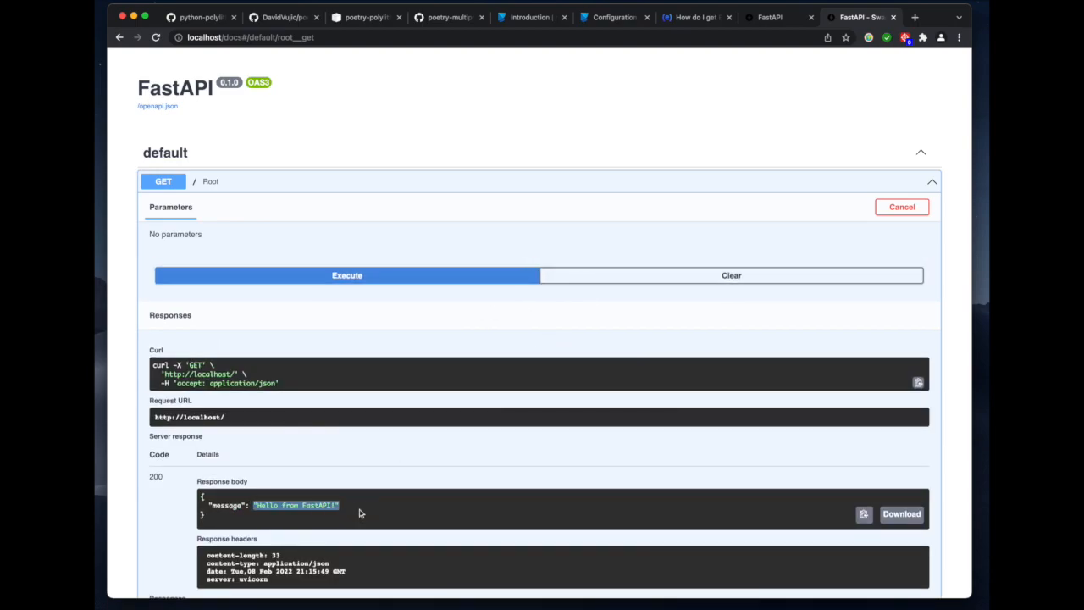
{"action": "scroll", "scroll_direction": "down", "scroll_amount": 3}
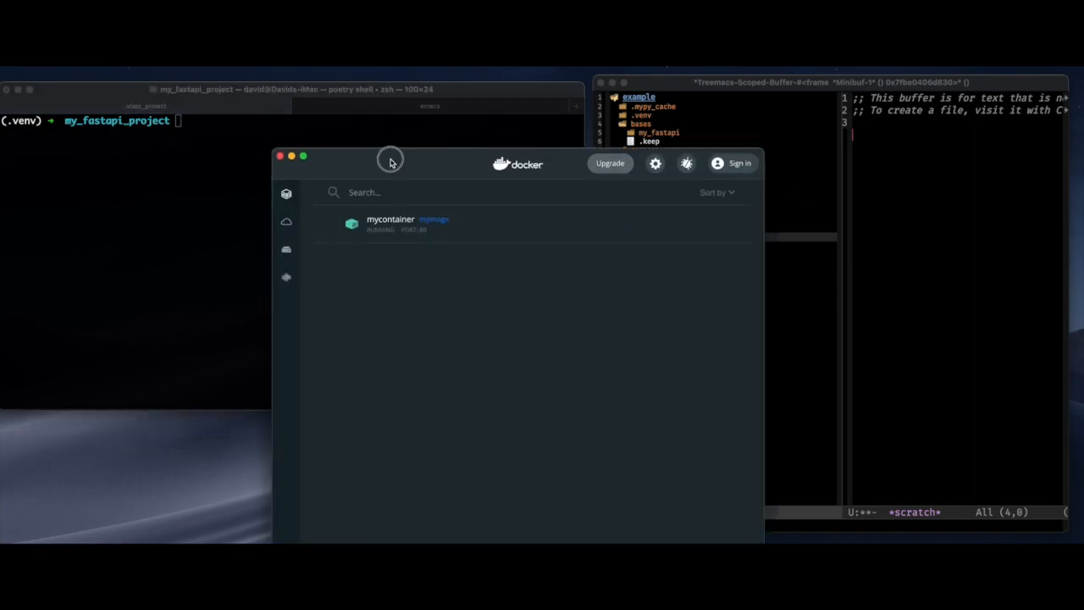
- Open mycontainer's logs showing Uvicorn startup, FastAPI logger calls and 200 OK requests
{"action": "left_click", "coordinate": [389, 222]}
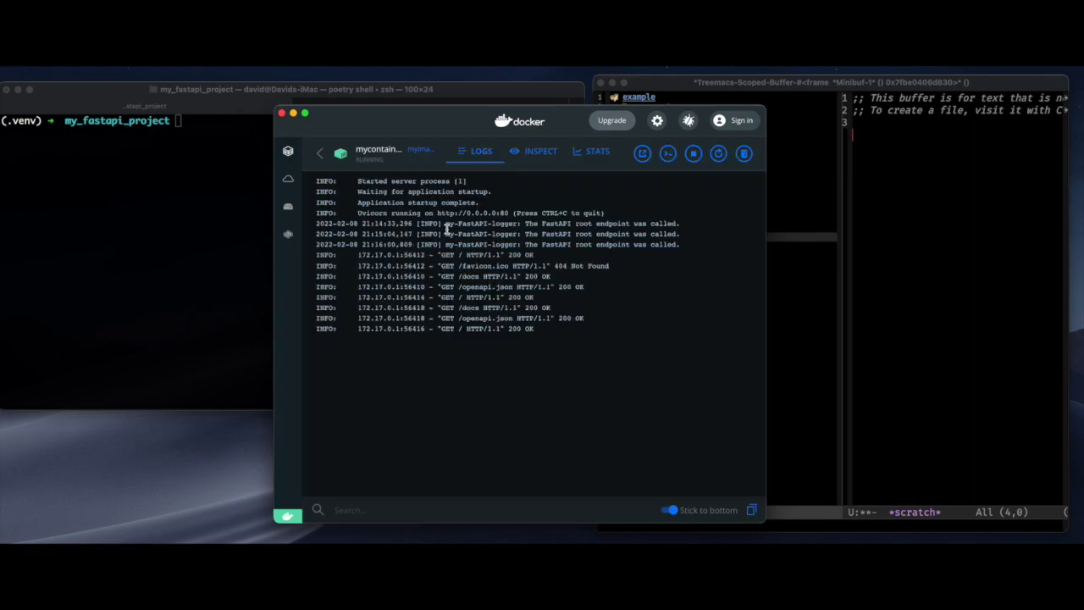
{"action": "mouse_move", "coordinate": [666, 246]}
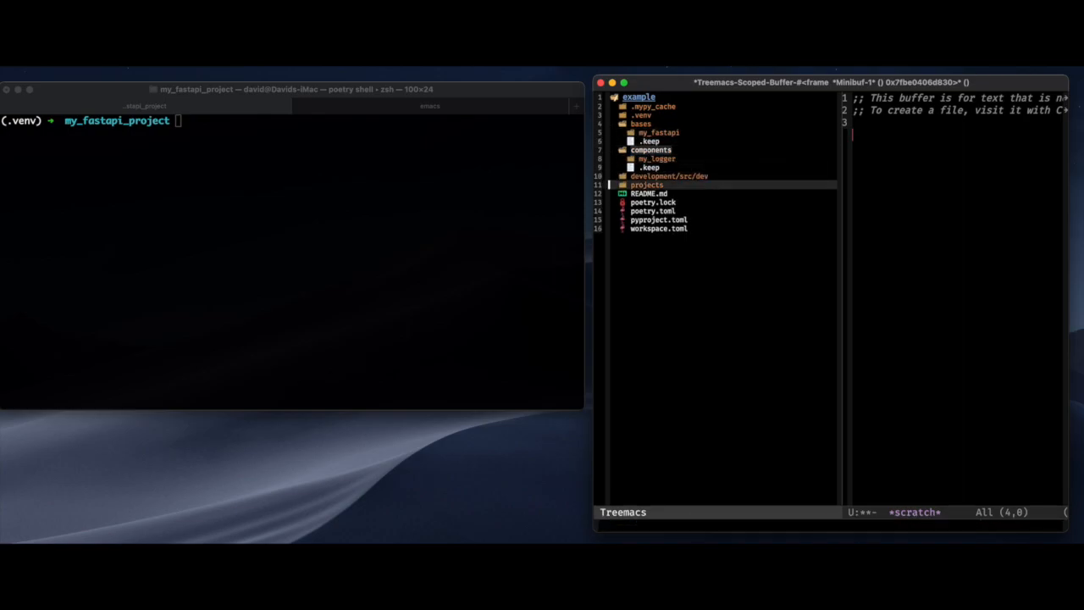
- Expand development and projects/my_fastapi_project in Treemacs, briefly expanding then collapsing dist
{"action": "left_click", "coordinate": [674, 176]}
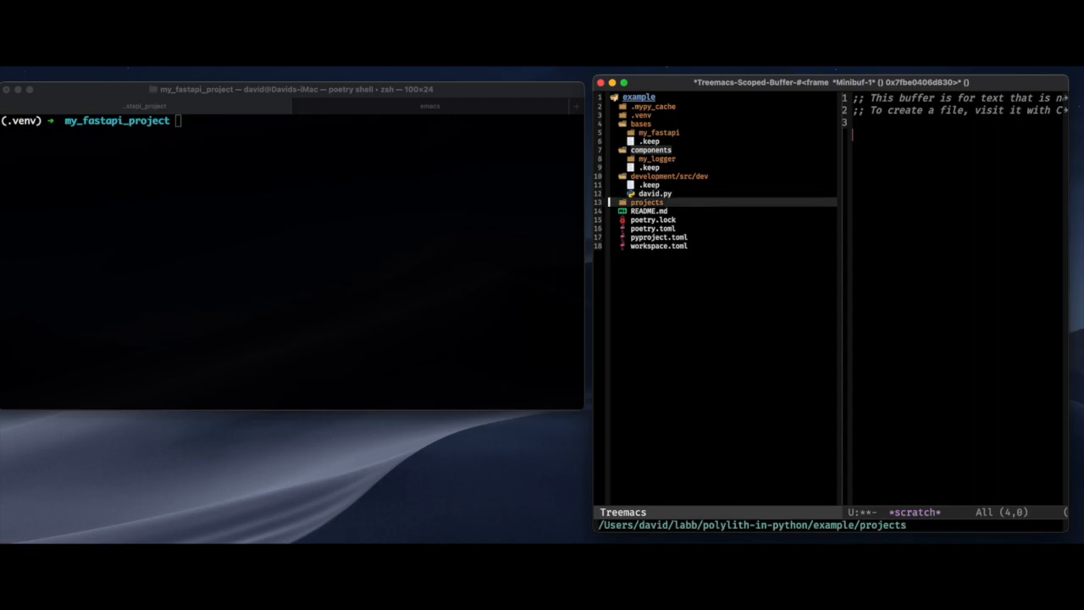
{"action": "left_click", "coordinate": [644, 201]}
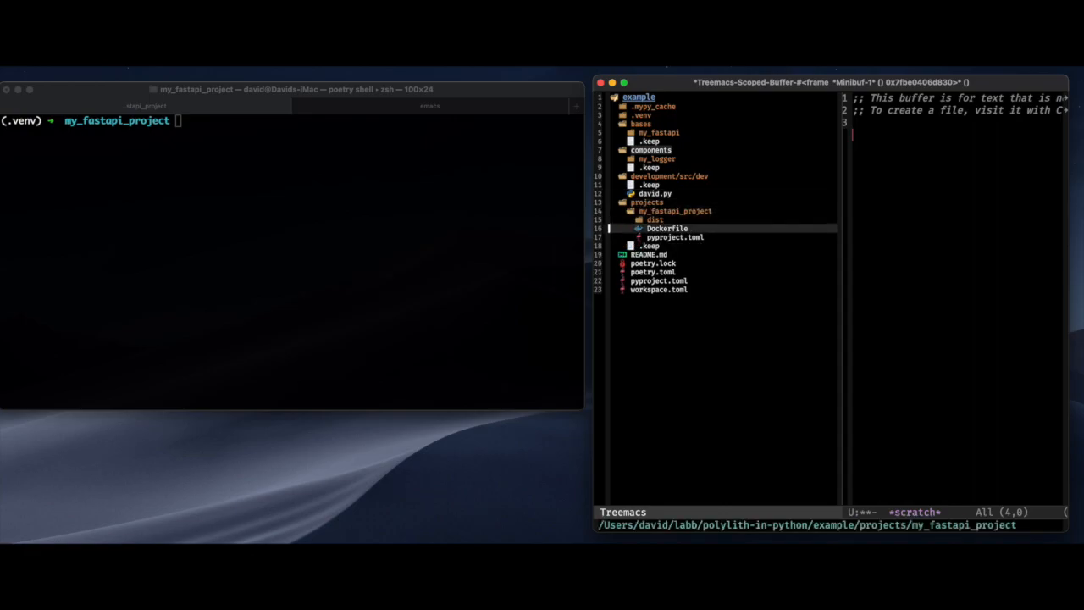
{"action": "left_click", "coordinate": [653, 219]}
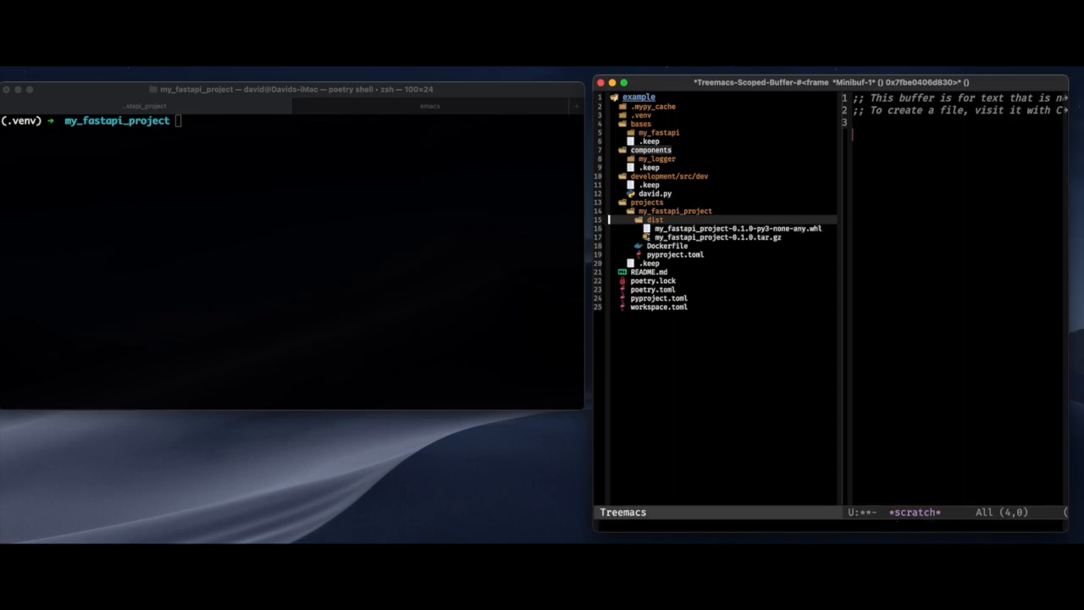
{"action": "left_click", "coordinate": [647, 220]}
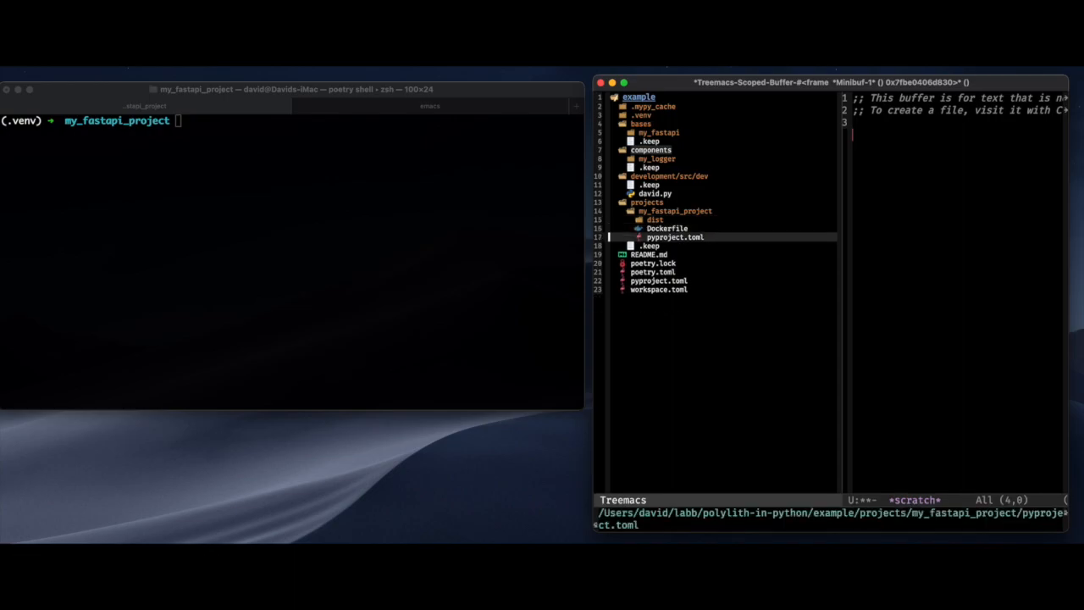